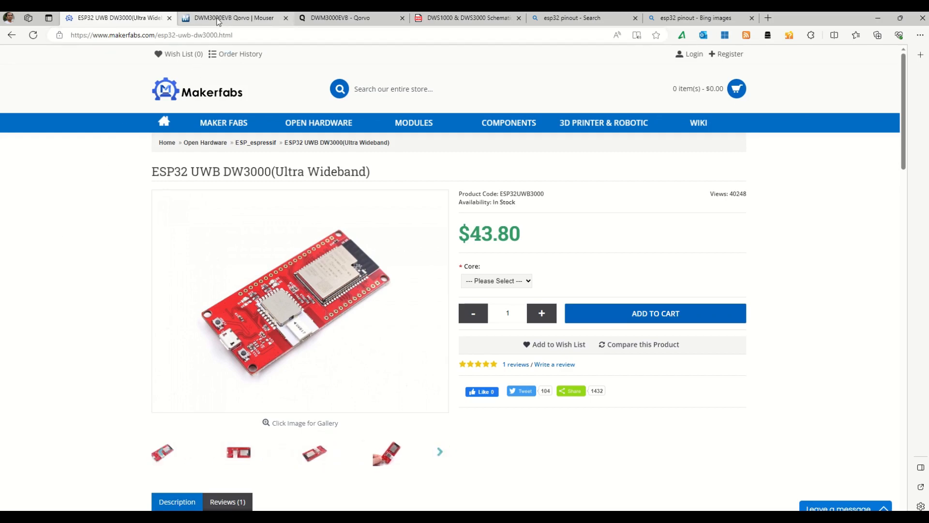
# Switch to the Mouser DWM3000EVB listing showing its $29.50 price and stock.
pyautogui.click(230, 17)
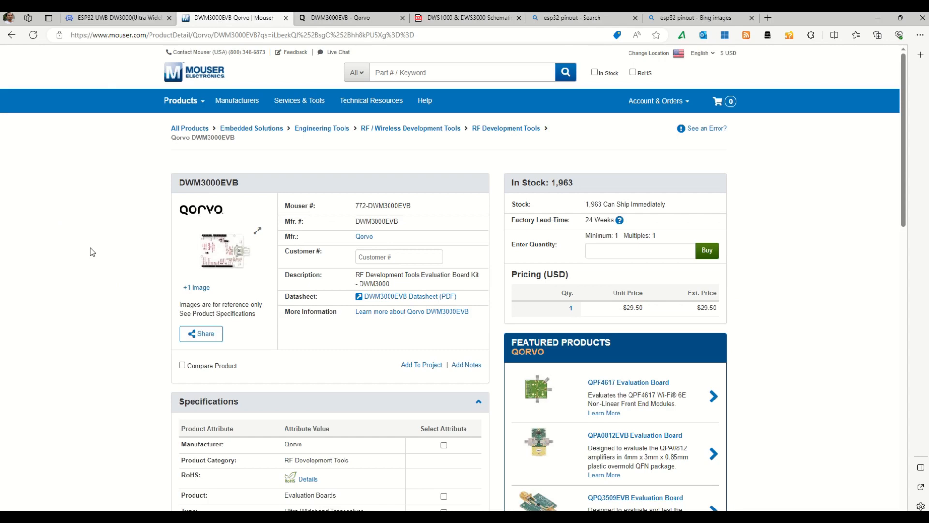
pyautogui.moveTo(627, 316)
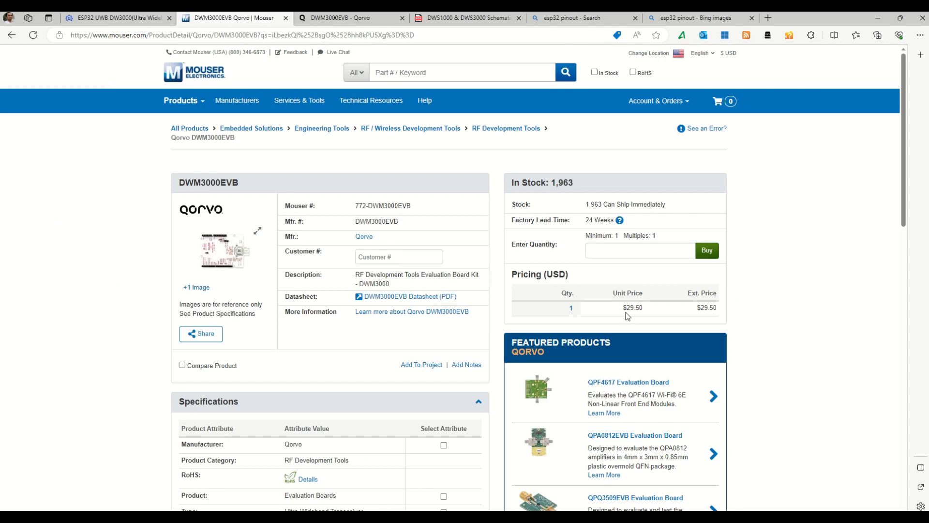
pyautogui.moveTo(632, 317)
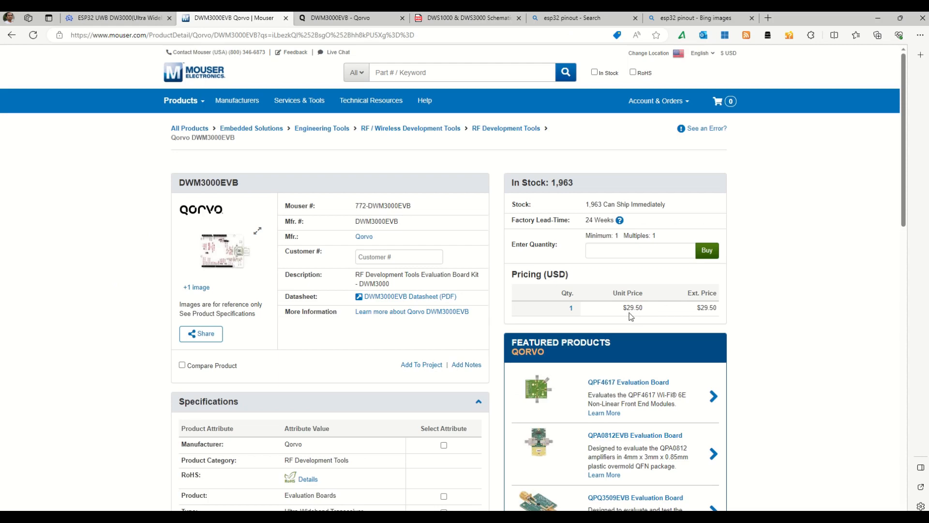
pyautogui.moveTo(229, 246)
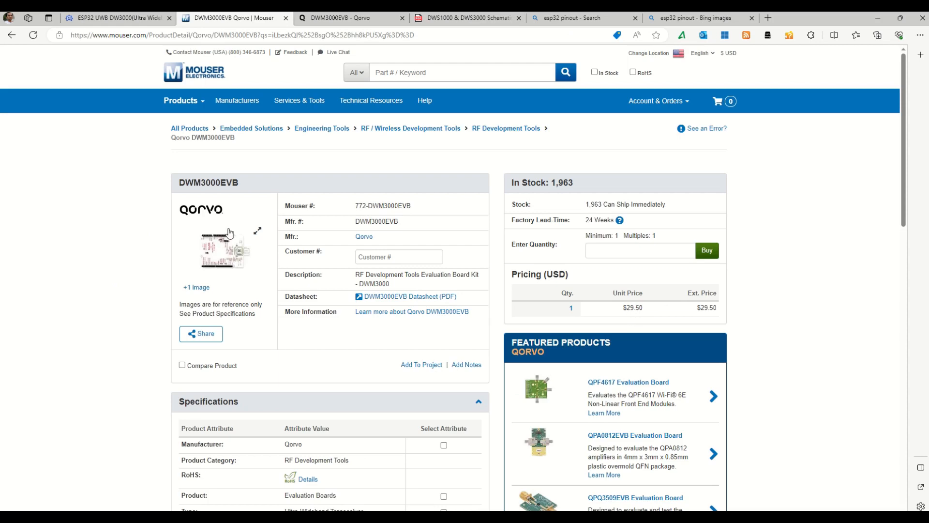
pyautogui.moveTo(102, 251)
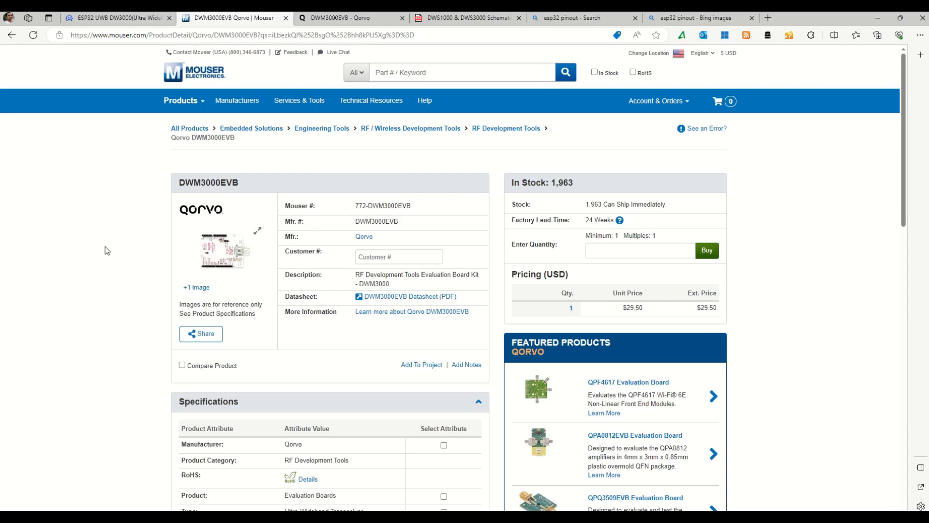
pyautogui.moveTo(107, 242)
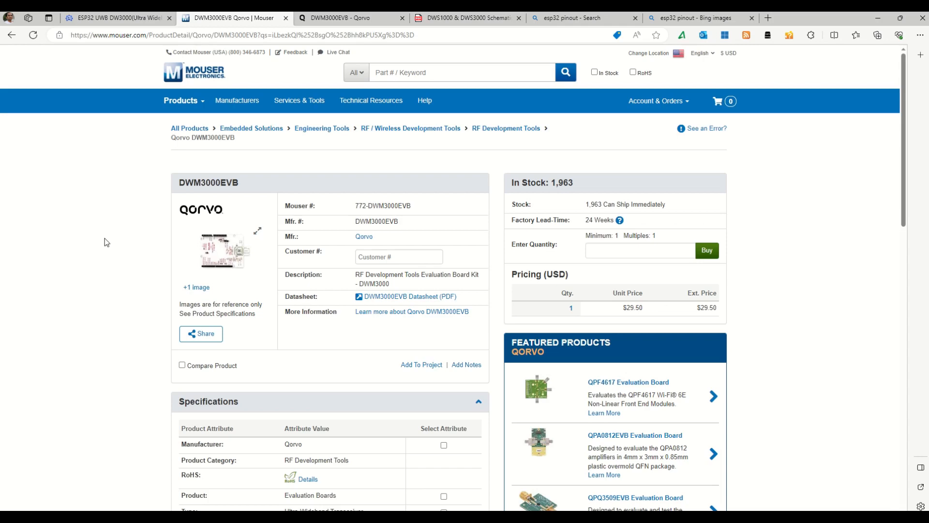
pyautogui.moveTo(176, 209)
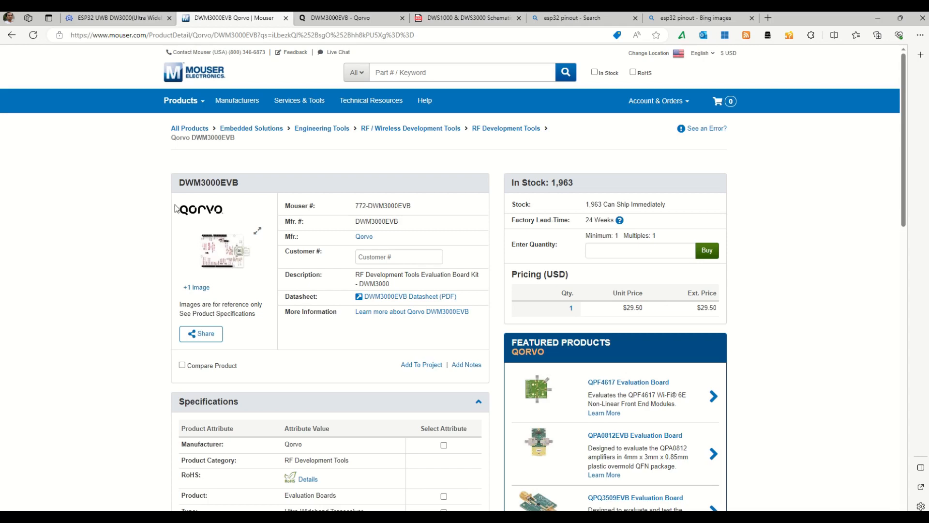
# Switch to the Qorvo DWM3000EVB page at its Documents section.
pyautogui.click(349, 18)
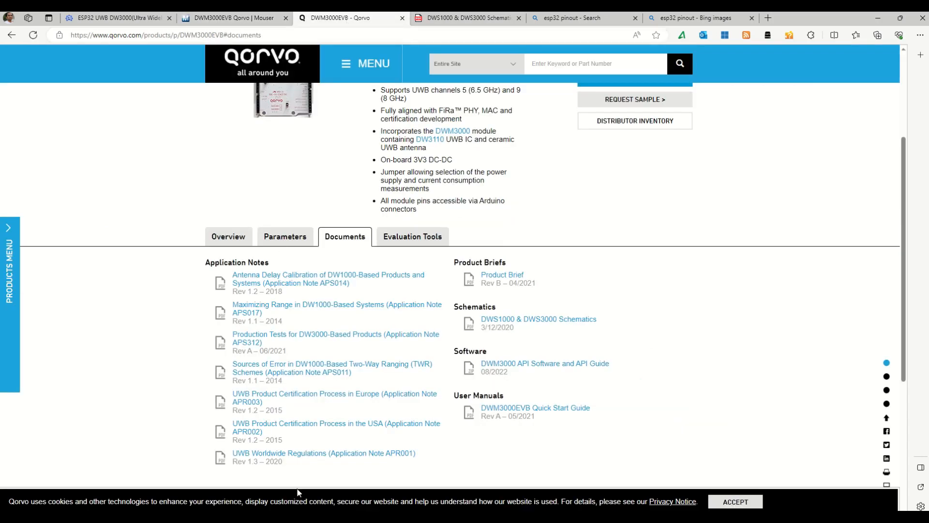
pyautogui.moveTo(579, 445)
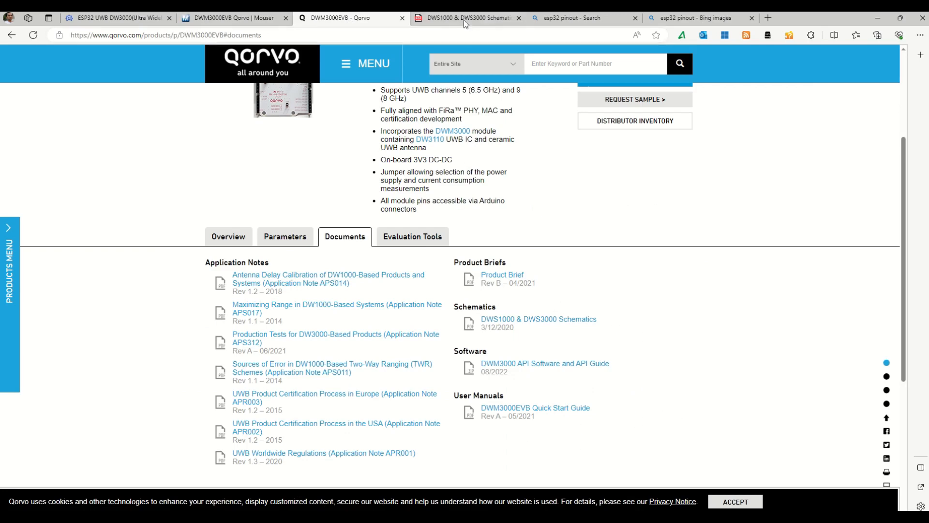
pyautogui.moveTo(464, 17)
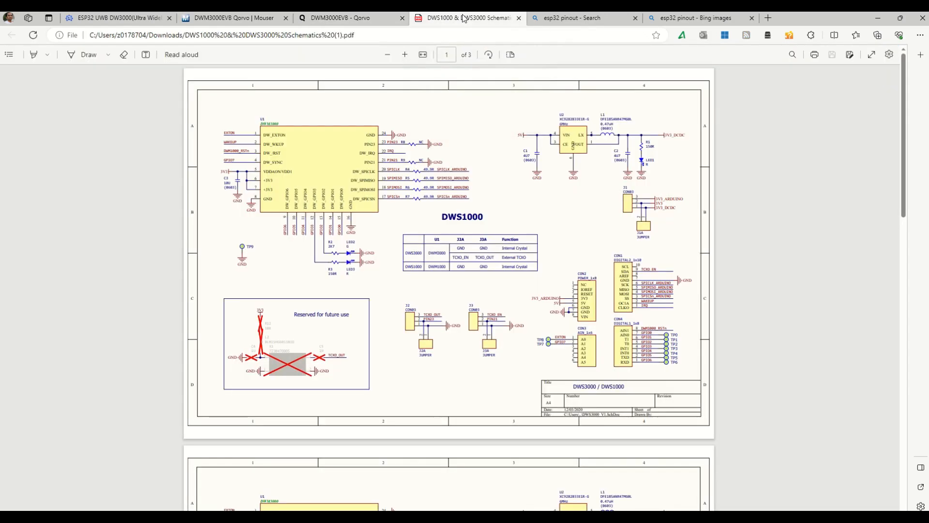
pyautogui.moveTo(511, 189)
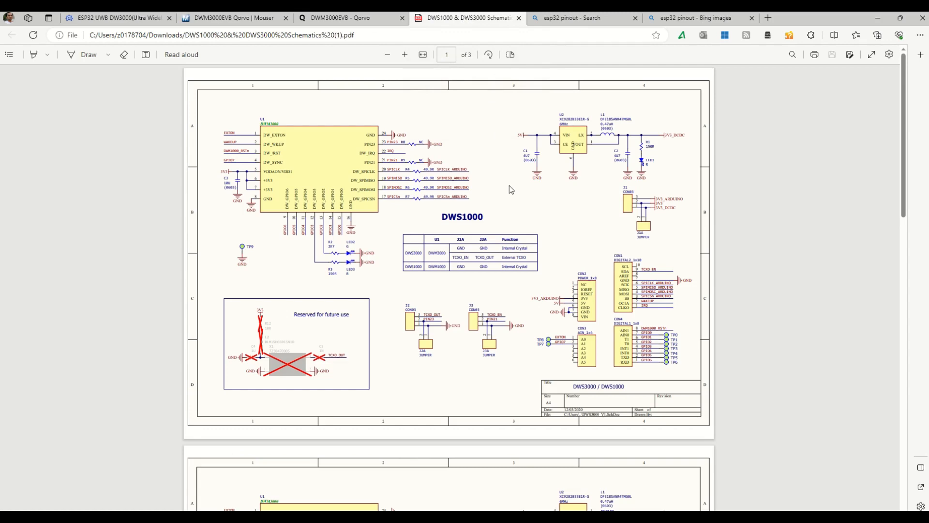
pyautogui.moveTo(291, 110)
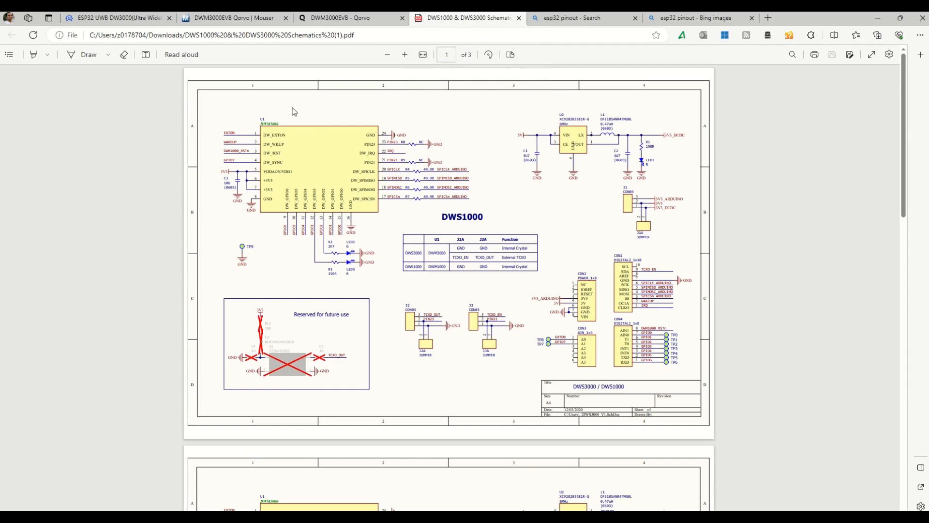
pyautogui.moveTo(696, 349)
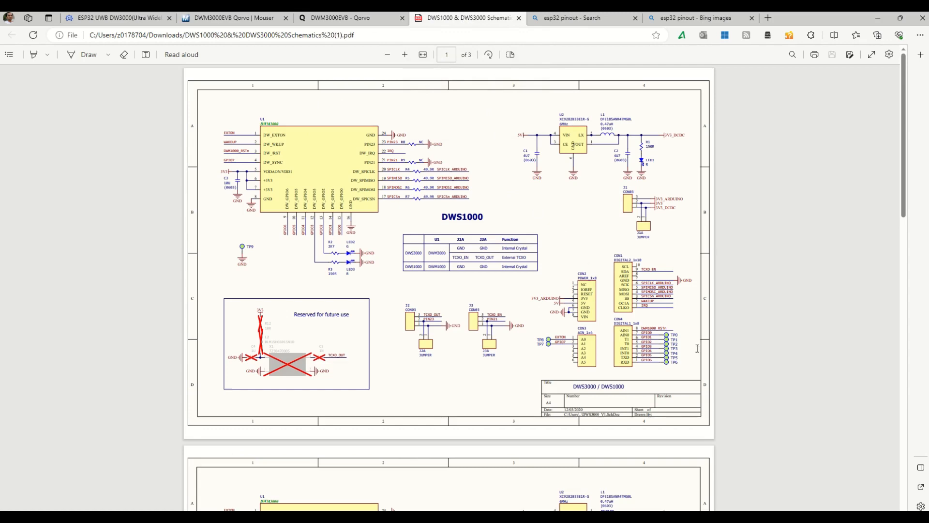
pyautogui.moveTo(662, 382)
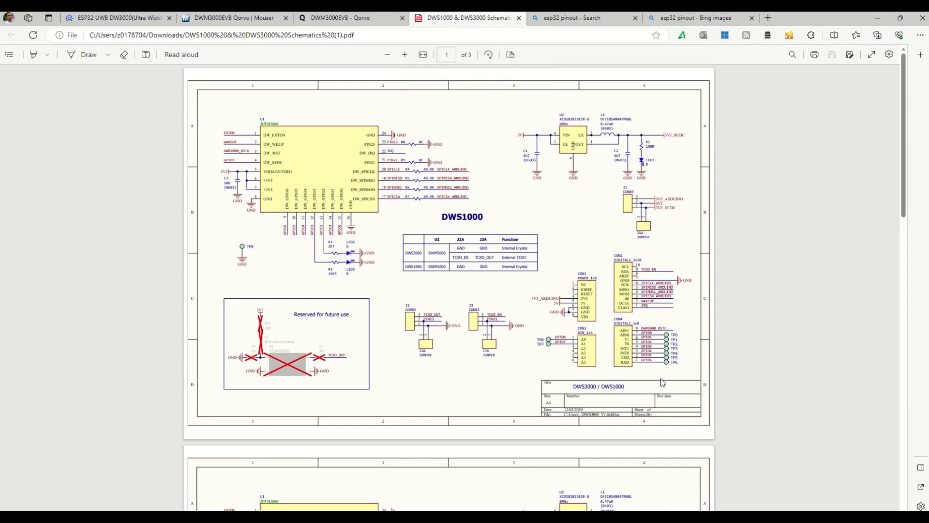
pyautogui.moveTo(615, 238)
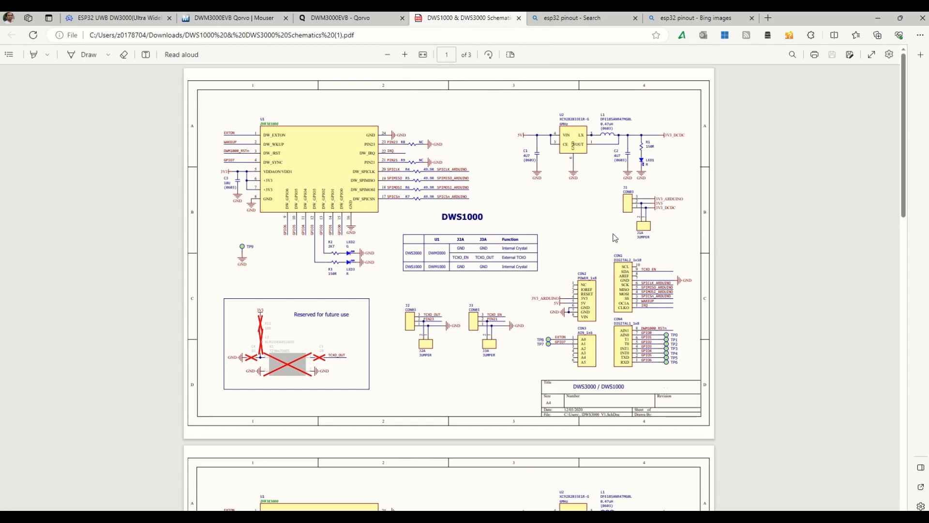
pyautogui.moveTo(685, 321)
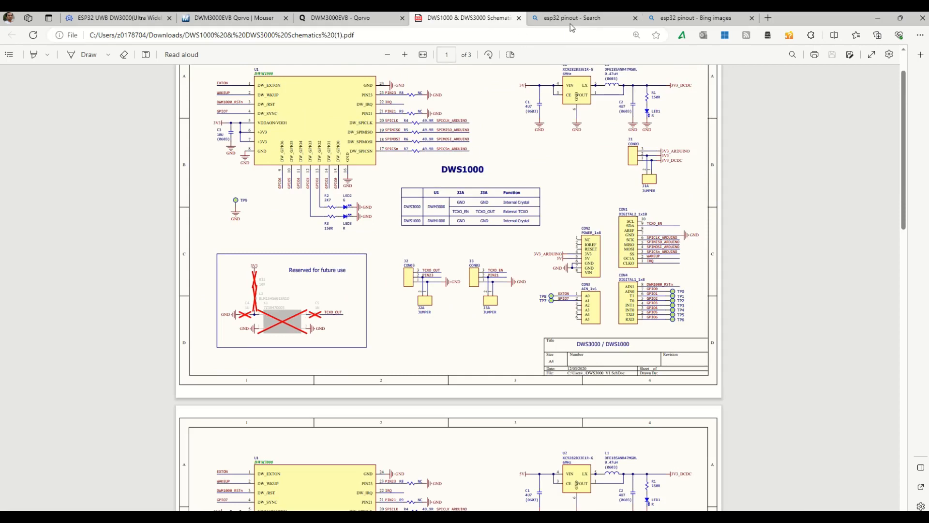
# View the ESP32 30-pin pinout image, then return via the schematics to the Qorvo documents page.
pyautogui.click(578, 17)
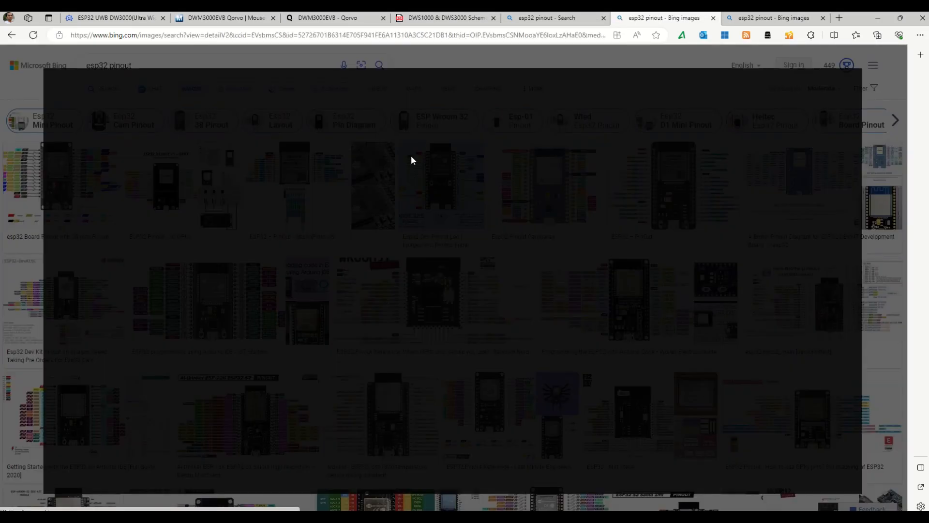
pyautogui.click(413, 185)
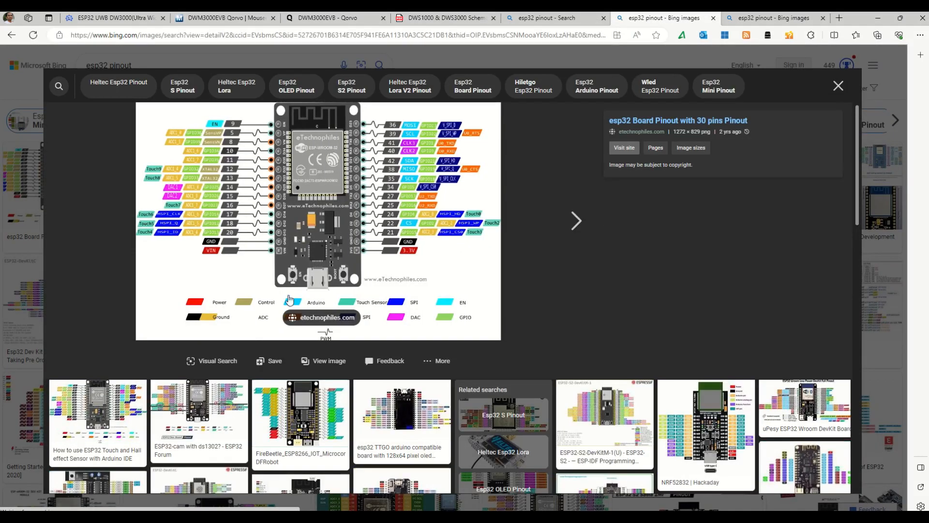
pyautogui.moveTo(381, 217)
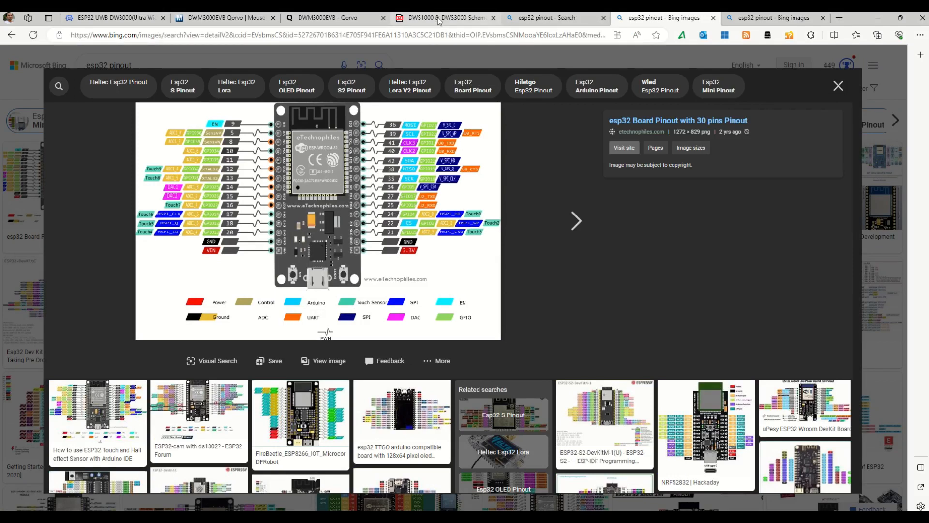
pyautogui.click(440, 18)
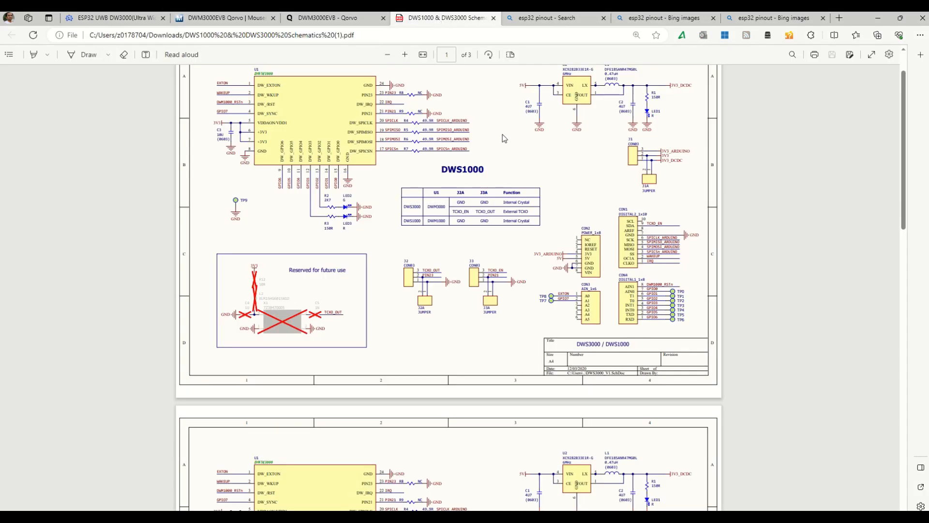
pyautogui.moveTo(522, 125)
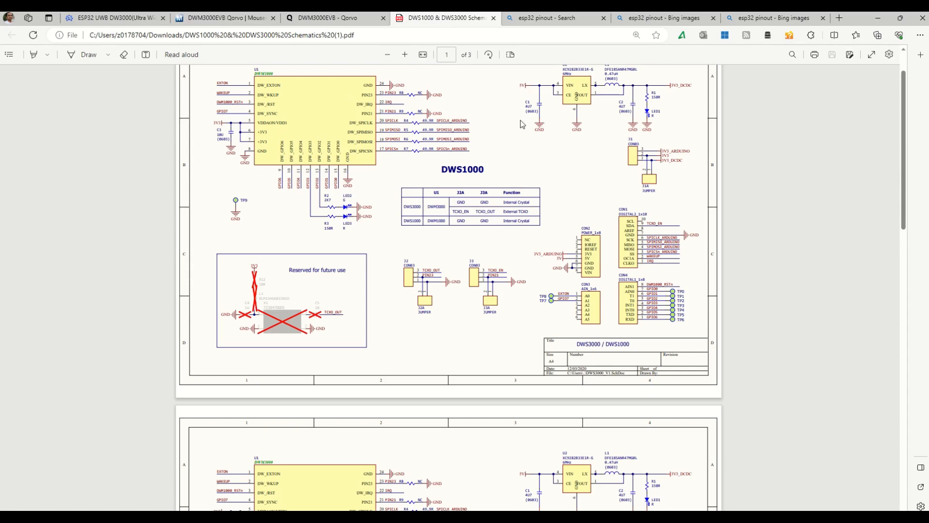
pyautogui.click(334, 18)
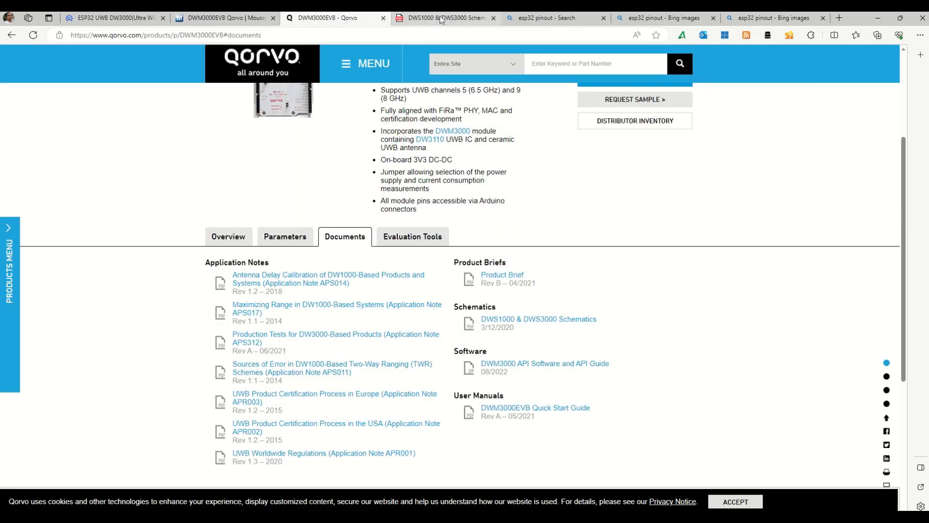
# Open the DWM3000EVB evaluation board layout diagram in the image viewer.
pyautogui.click(539, 320)
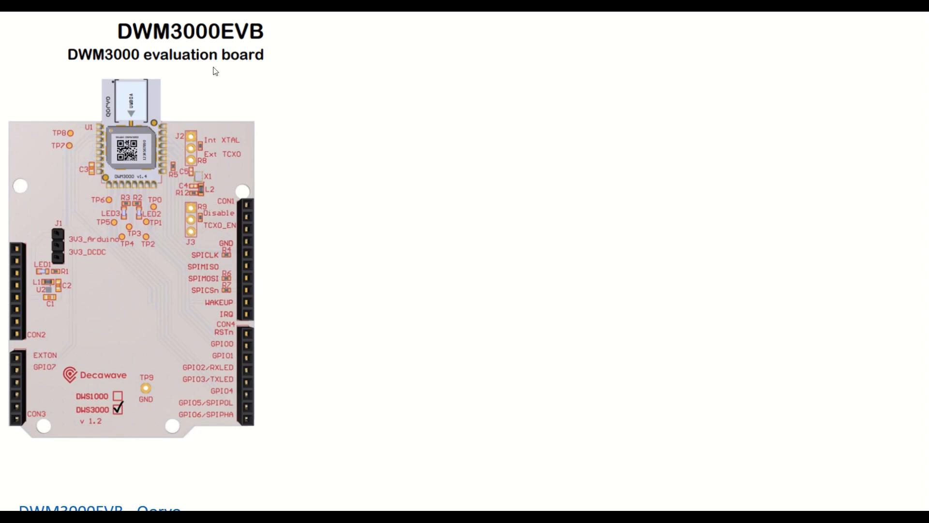
pyautogui.moveTo(378, 199)
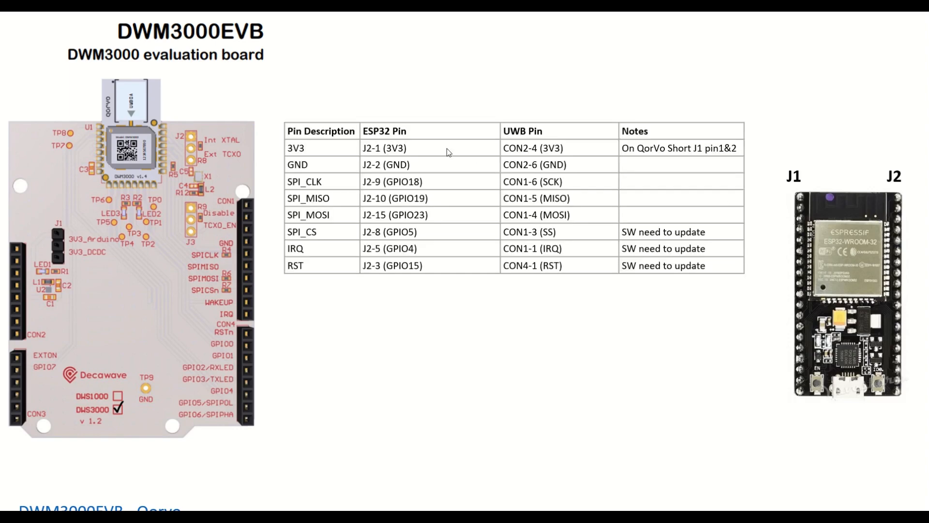
pyautogui.moveTo(310, 167)
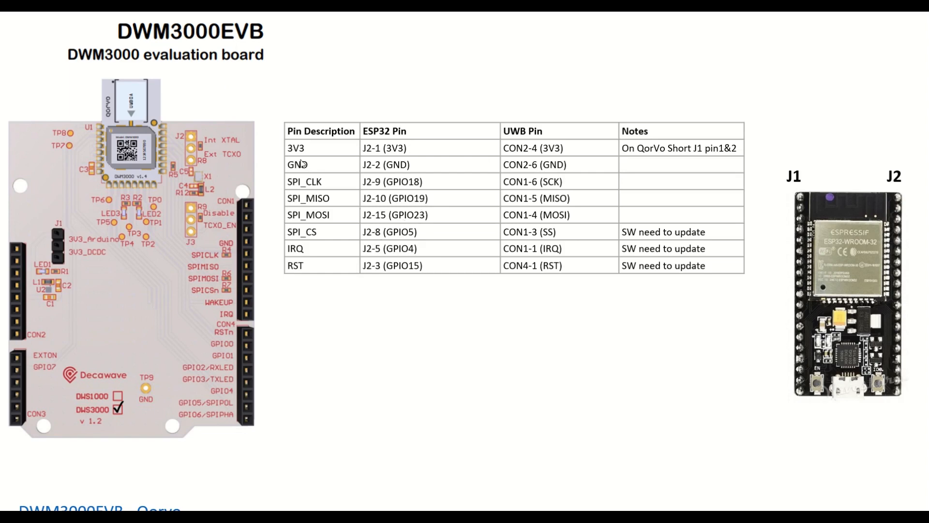
pyautogui.moveTo(293, 155)
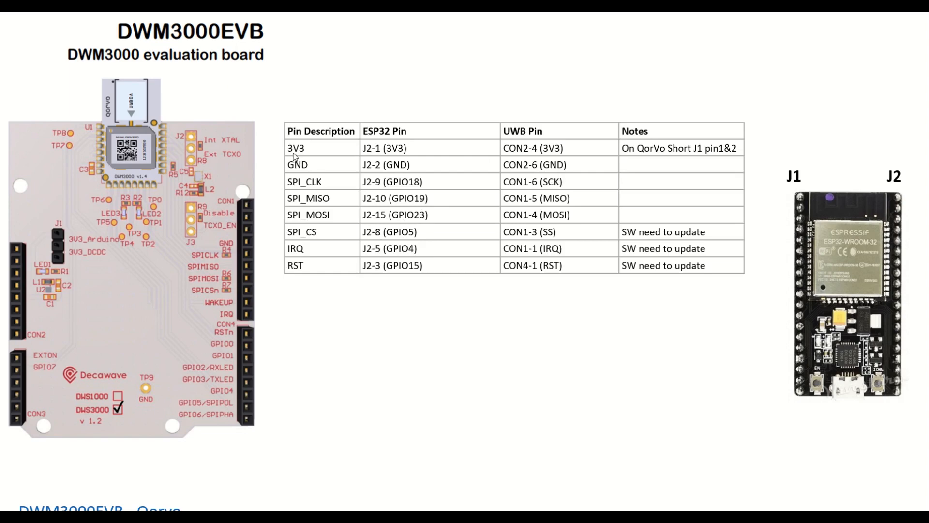
pyautogui.moveTo(436, 179)
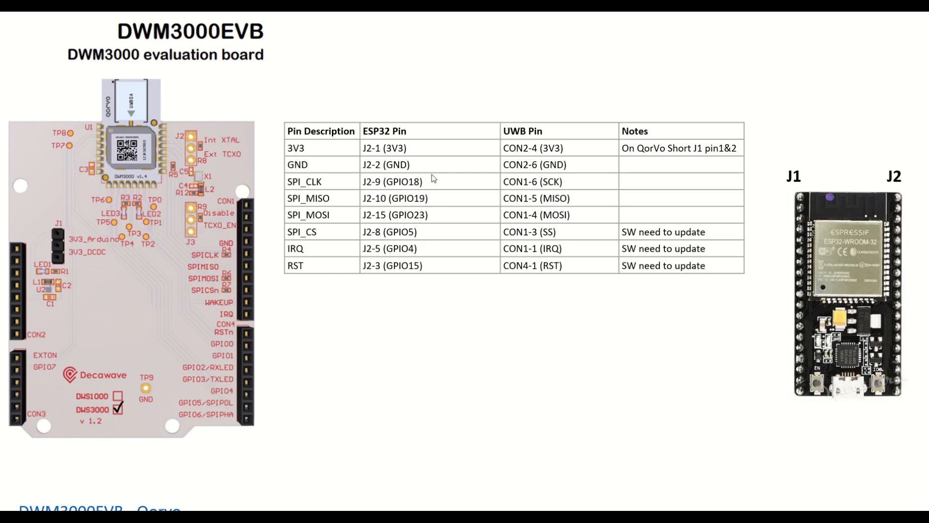
pyautogui.moveTo(467, 160)
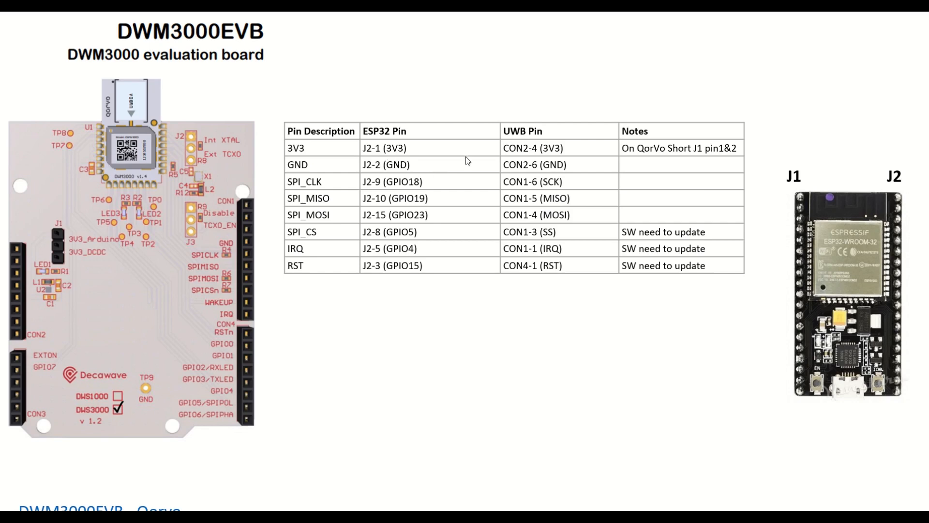
pyautogui.moveTo(466, 161)
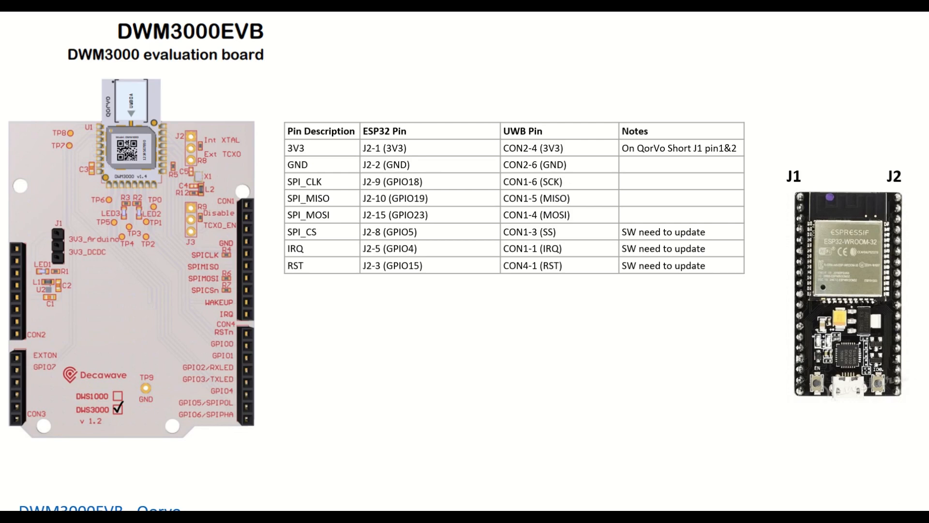
pyautogui.moveTo(333, 164)
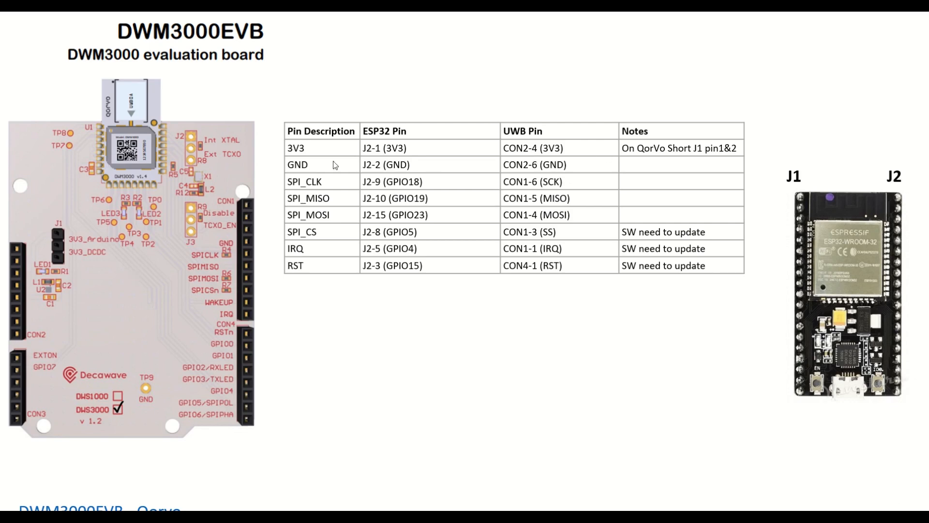
pyautogui.moveTo(892, 398)
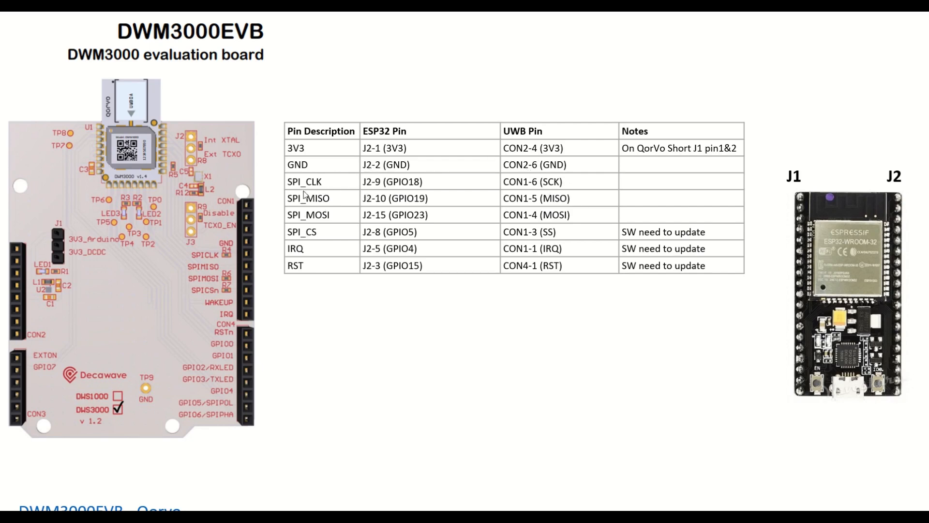
pyautogui.moveTo(373, 189)
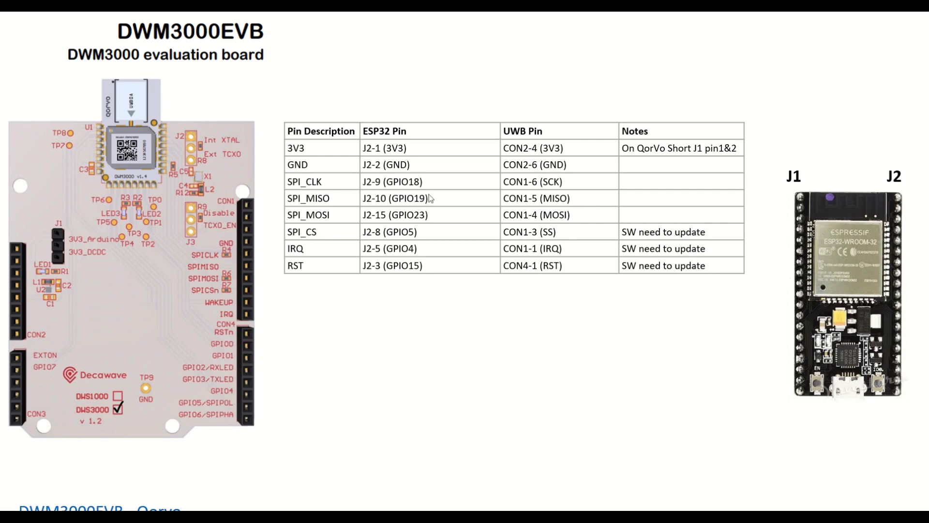
pyautogui.moveTo(418, 189)
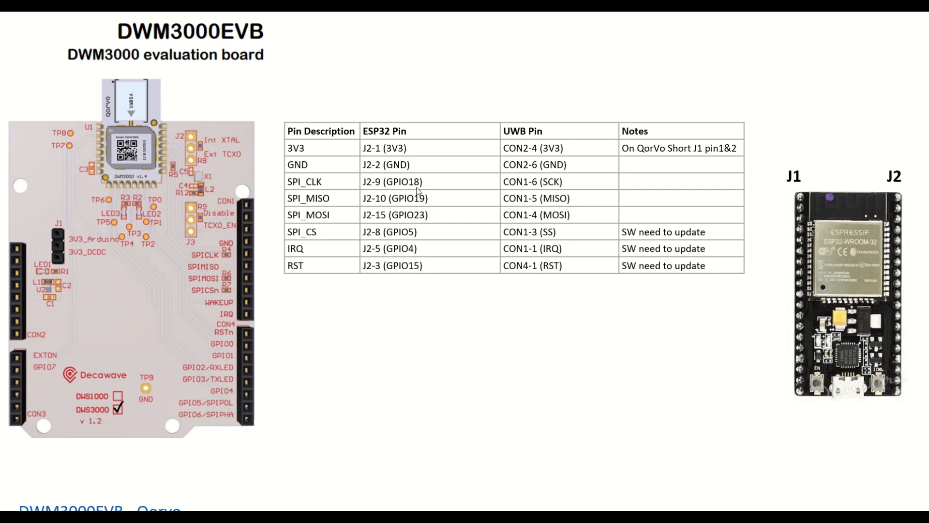
pyautogui.moveTo(524, 185)
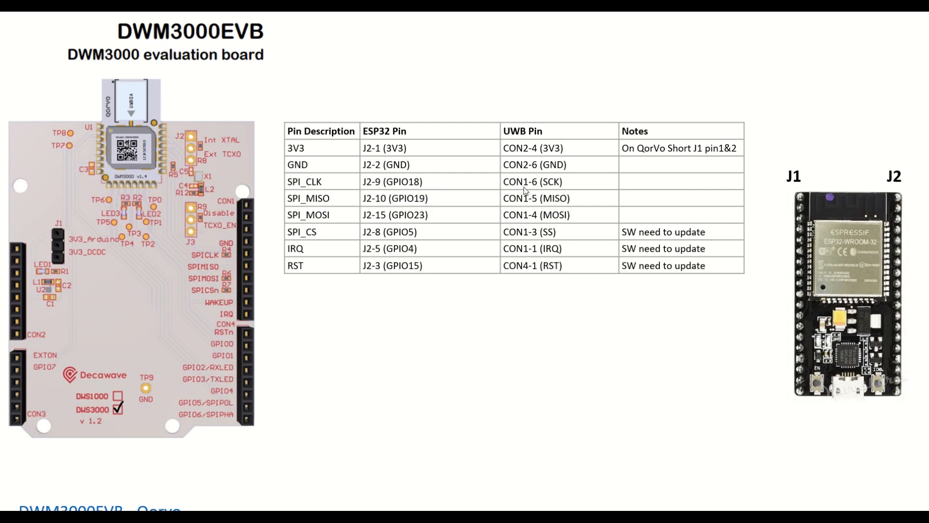
pyautogui.moveTo(304, 219)
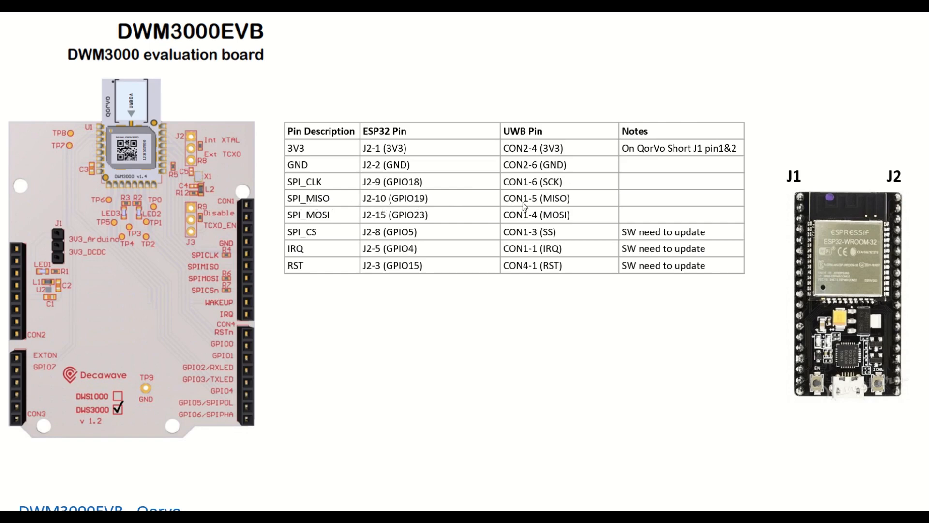
pyautogui.moveTo(240, 211)
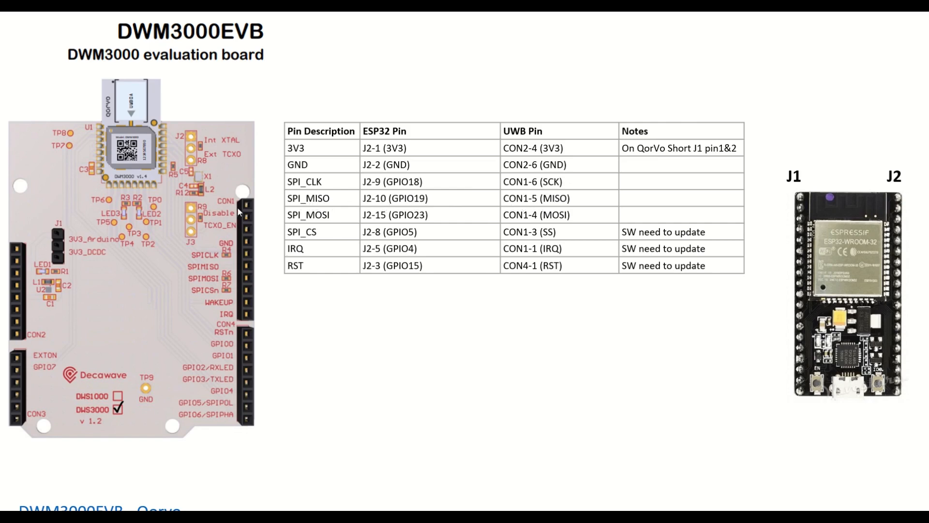
pyautogui.moveTo(325, 219)
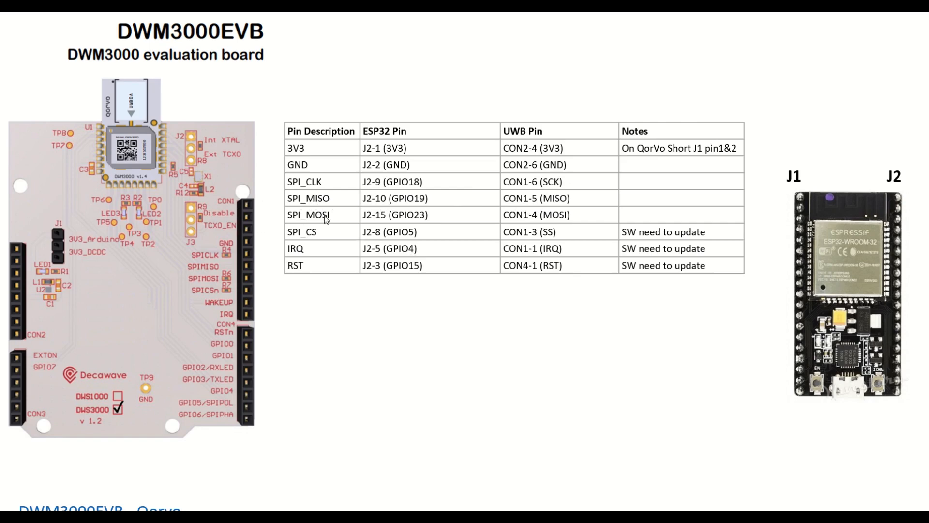
pyautogui.moveTo(318, 226)
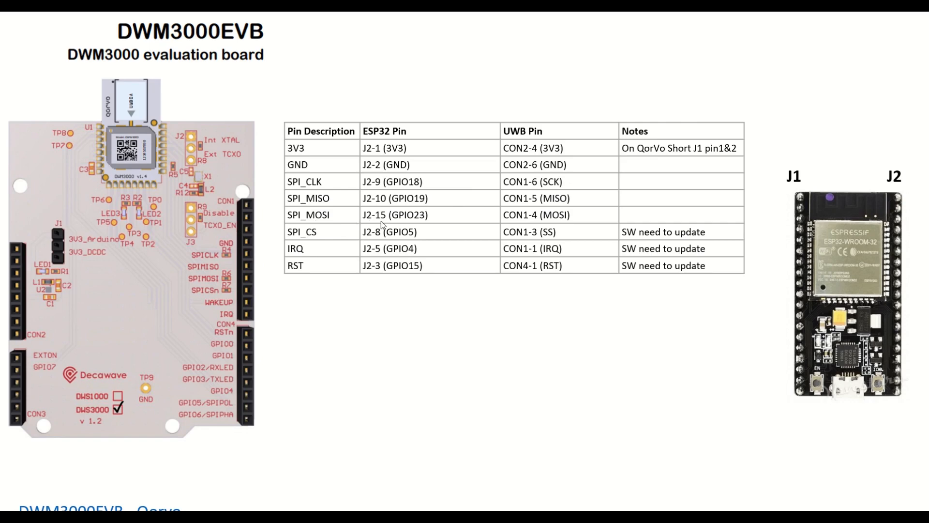
pyautogui.moveTo(517, 227)
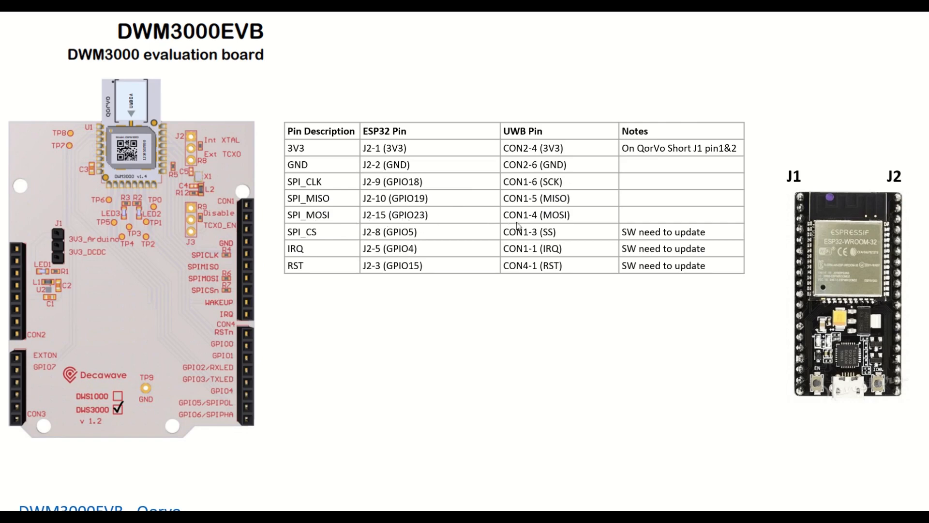
pyautogui.moveTo(310, 244)
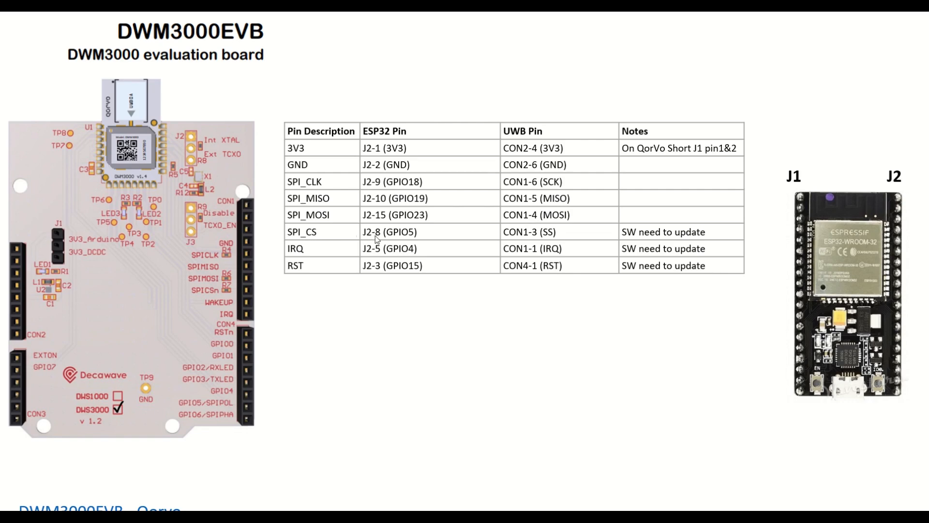
pyautogui.moveTo(397, 253)
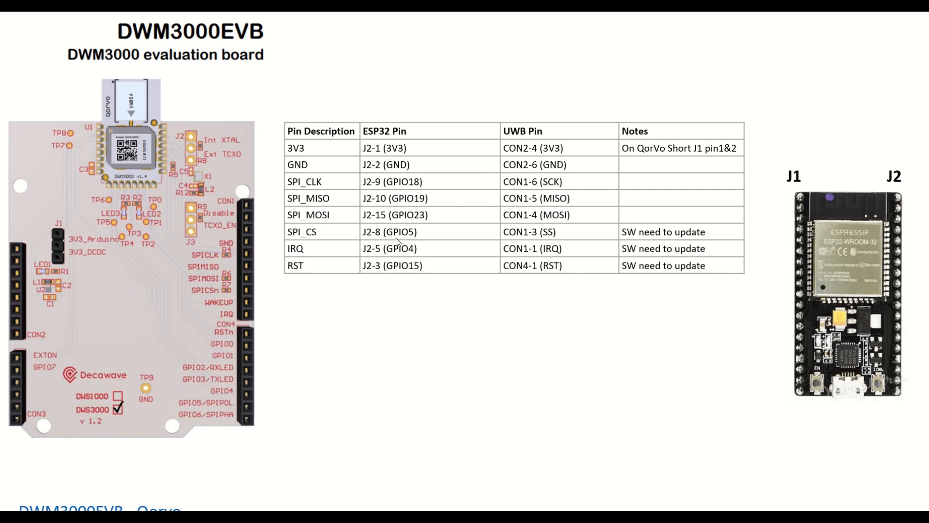
pyautogui.moveTo(410, 244)
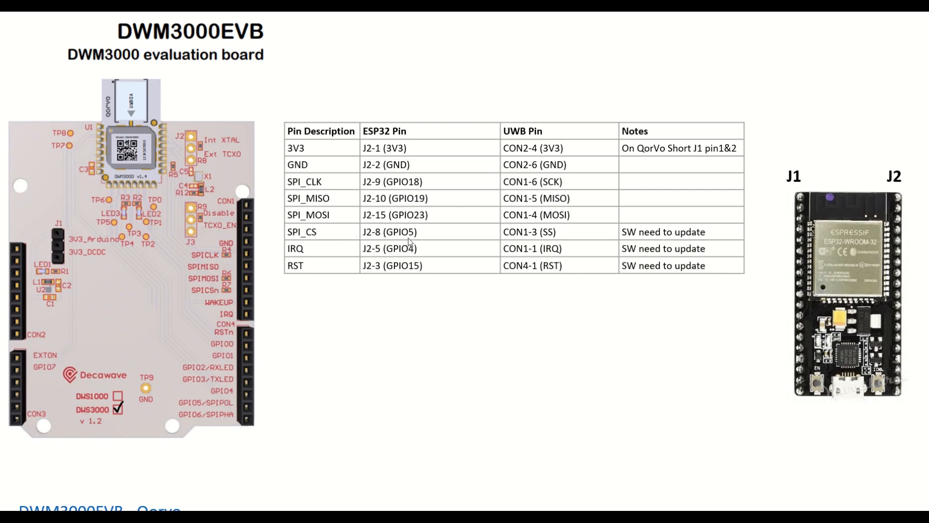
pyautogui.moveTo(519, 242)
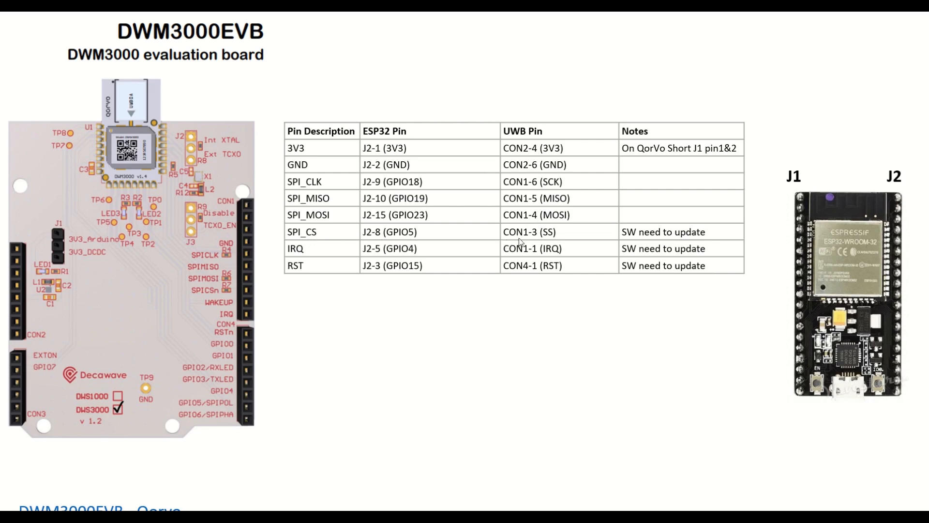
pyautogui.moveTo(542, 245)
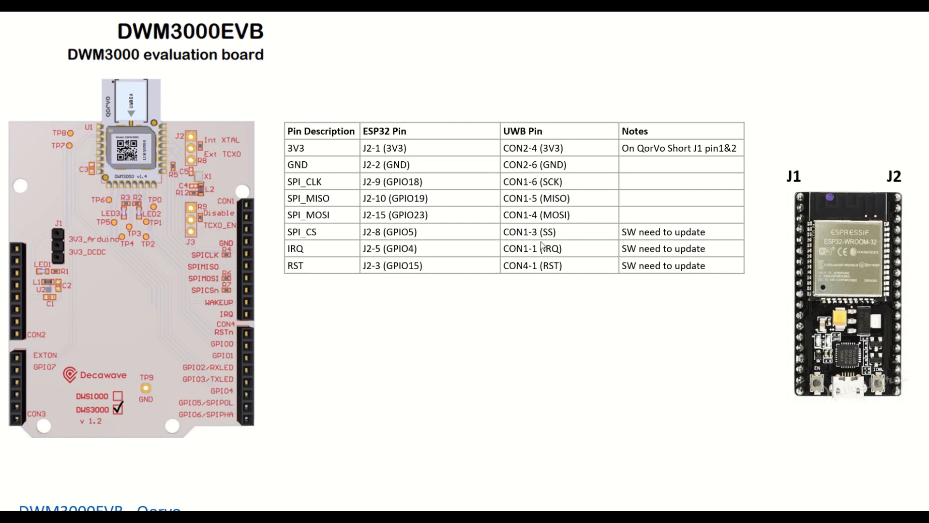
pyautogui.moveTo(372, 240)
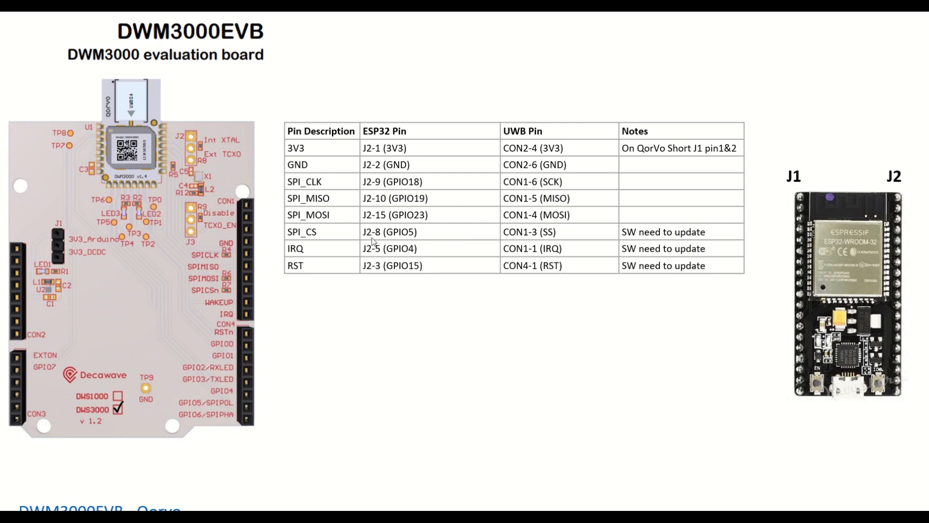
pyautogui.moveTo(316, 266)
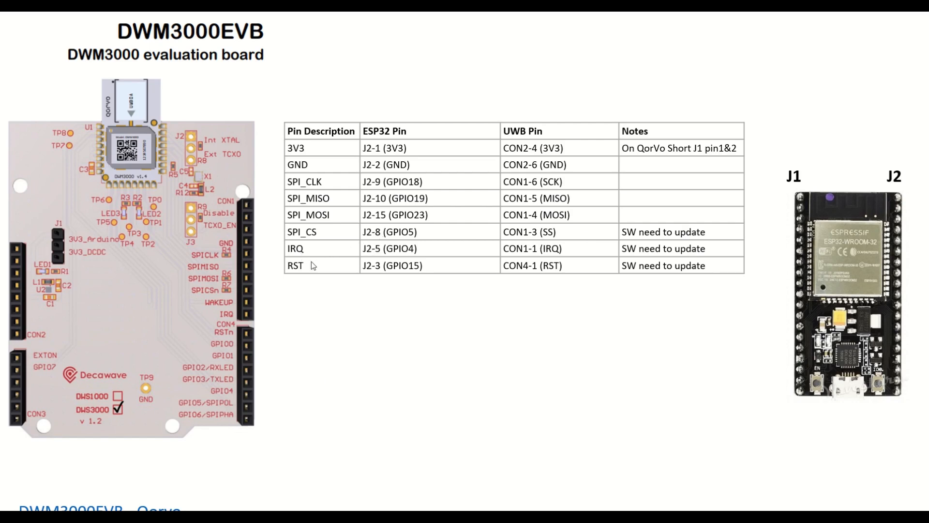
pyautogui.moveTo(333, 292)
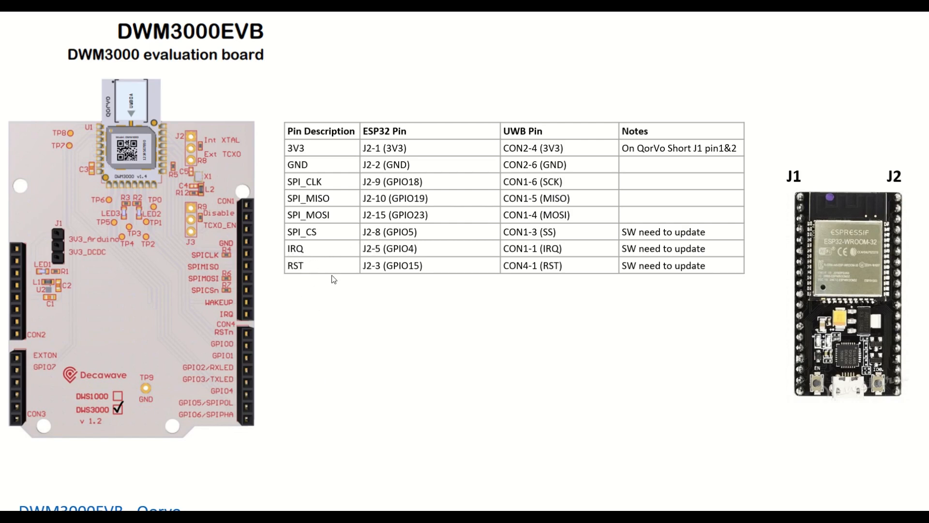
pyautogui.moveTo(331, 287)
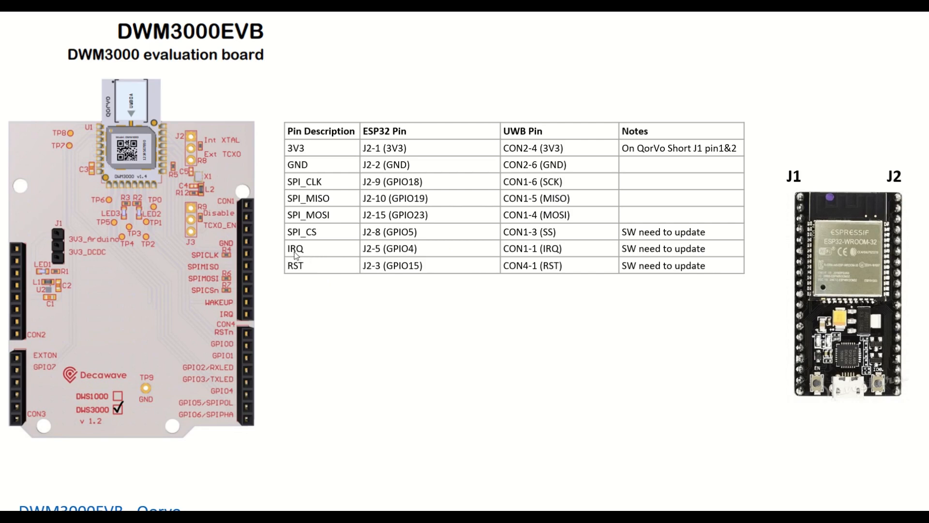
pyautogui.moveTo(393, 257)
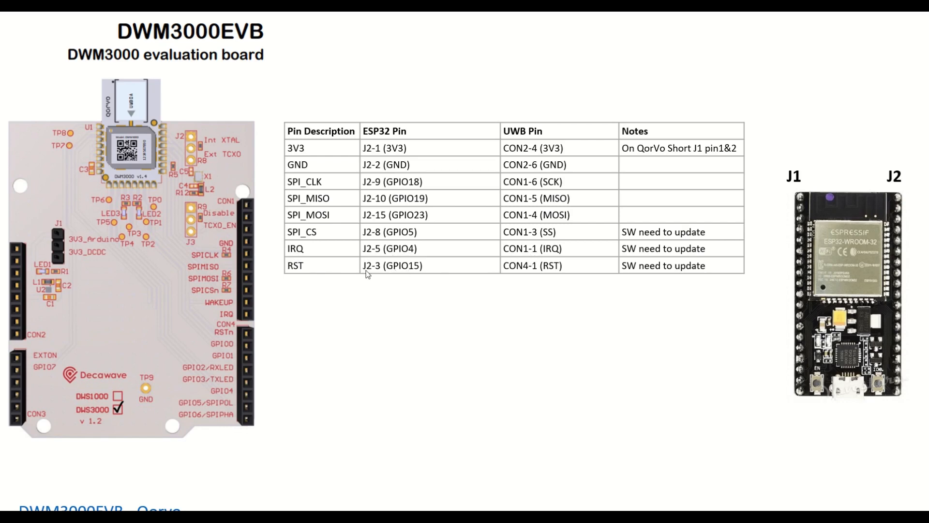
pyautogui.moveTo(517, 276)
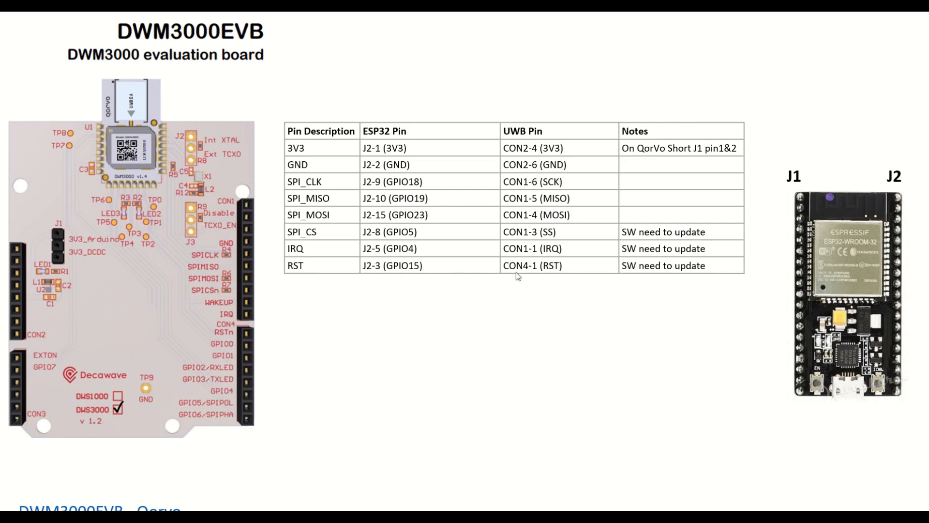
pyautogui.moveTo(536, 277)
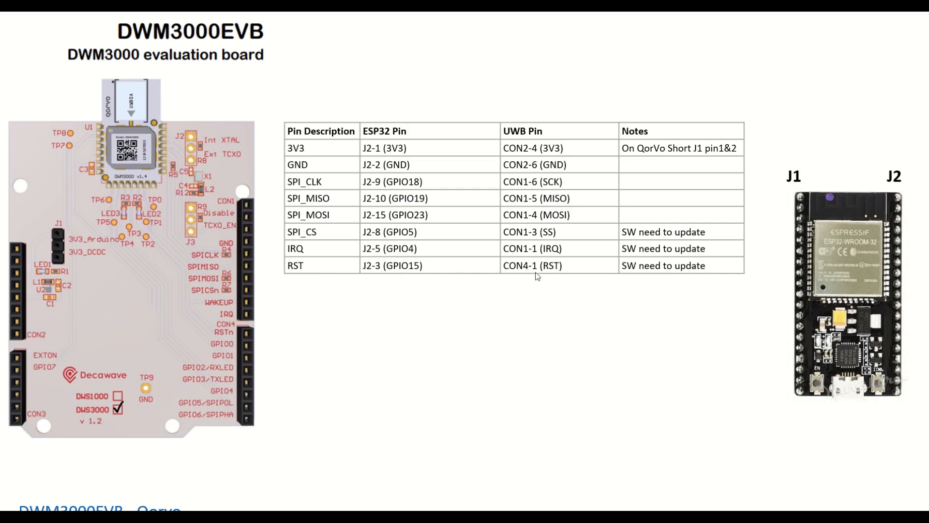
pyautogui.moveTo(236, 337)
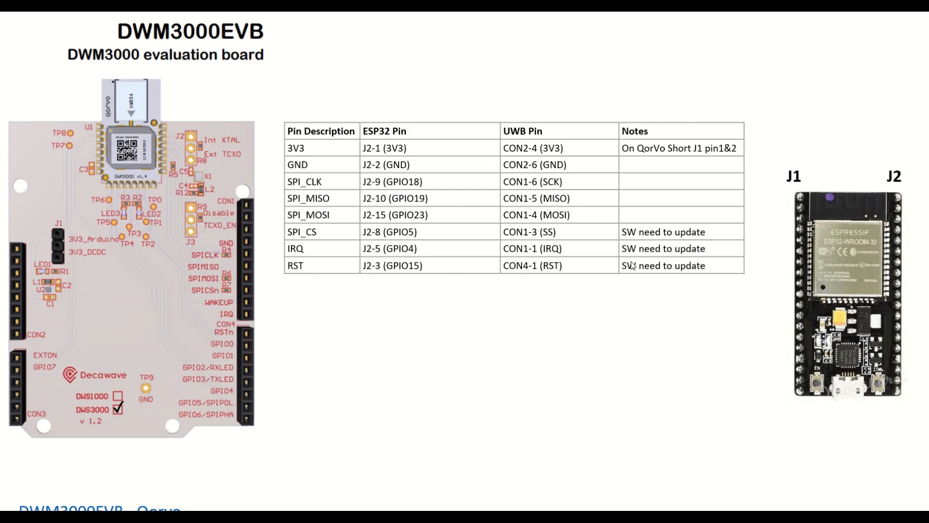
pyautogui.moveTo(642, 285)
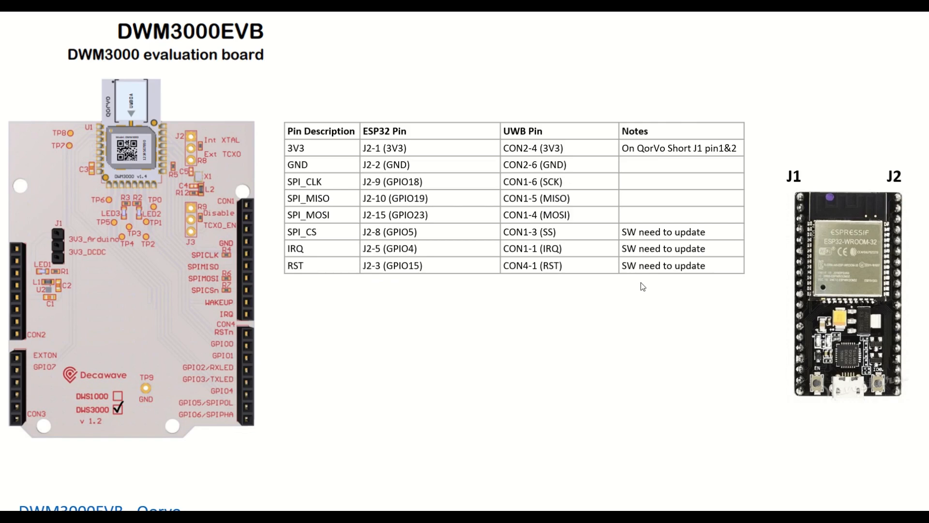
pyautogui.moveTo(631, 256)
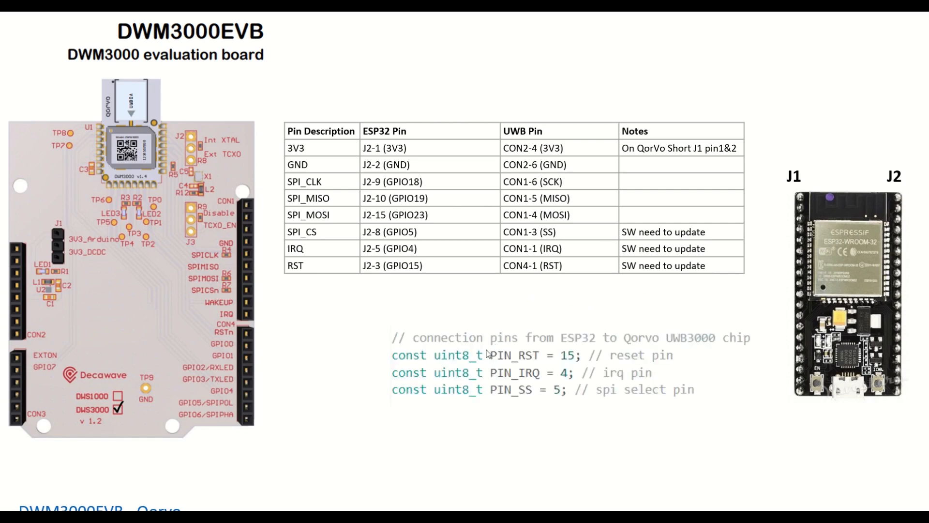
pyautogui.moveTo(477, 368)
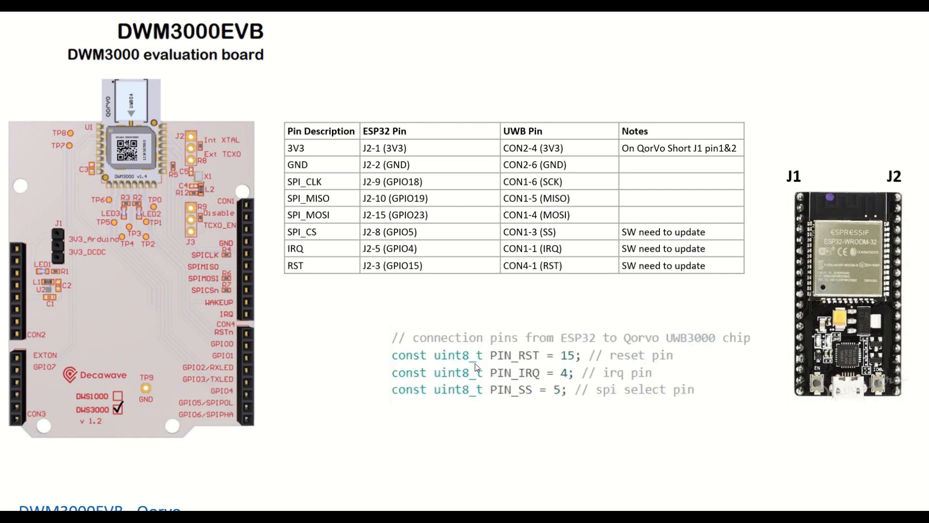
pyautogui.moveTo(522, 373)
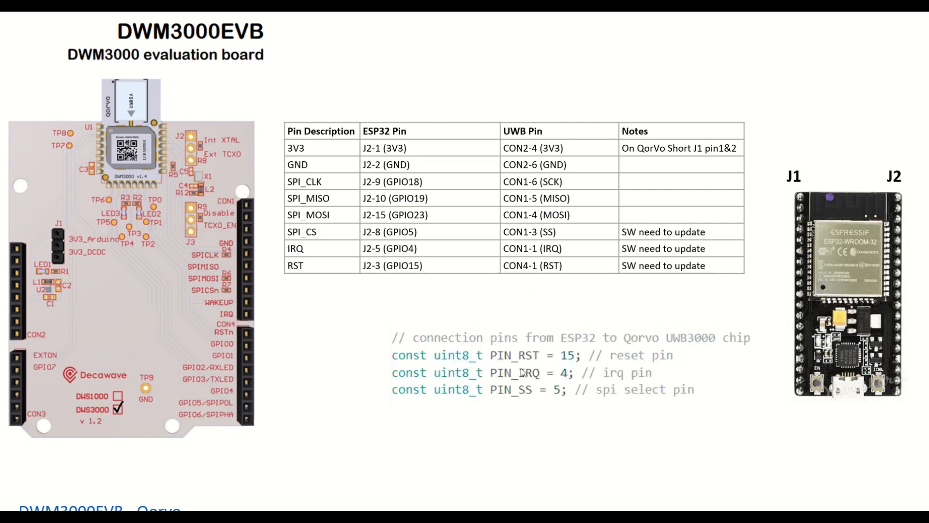
pyautogui.moveTo(502, 387)
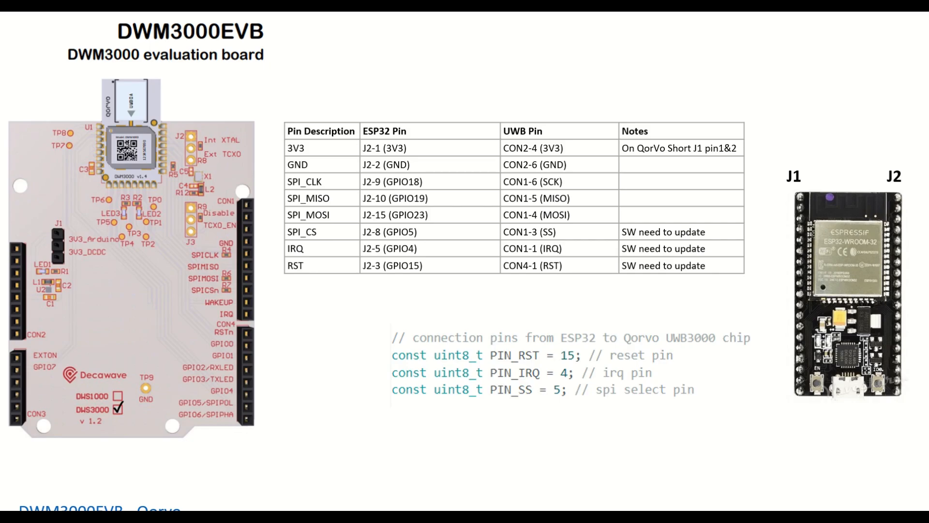
# Show the pin code setting PIN_RST 15, PIN_IRQ 4 and PIN_SS 5 below the wiring table.
pyautogui.click(442, 18)
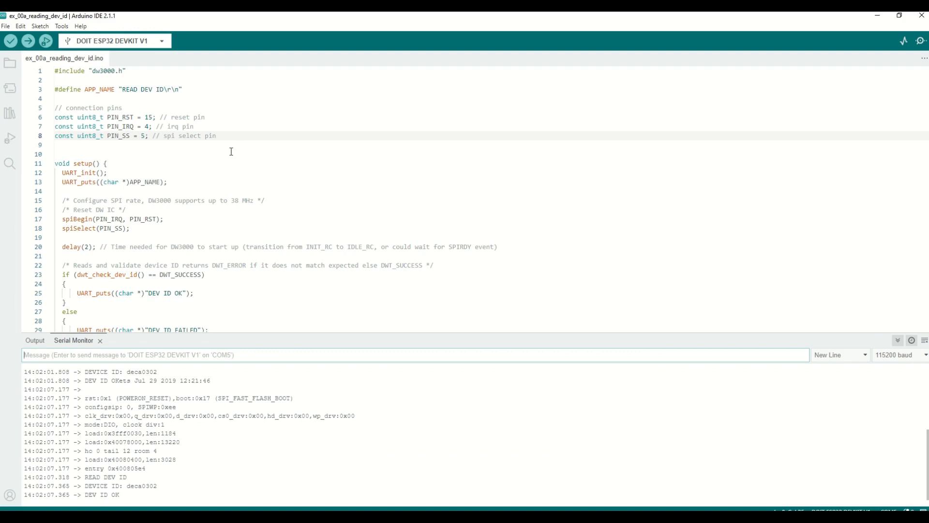
# Browse File > Examples to reach the DW3000 example sketches list.
pyautogui.click(6, 25)
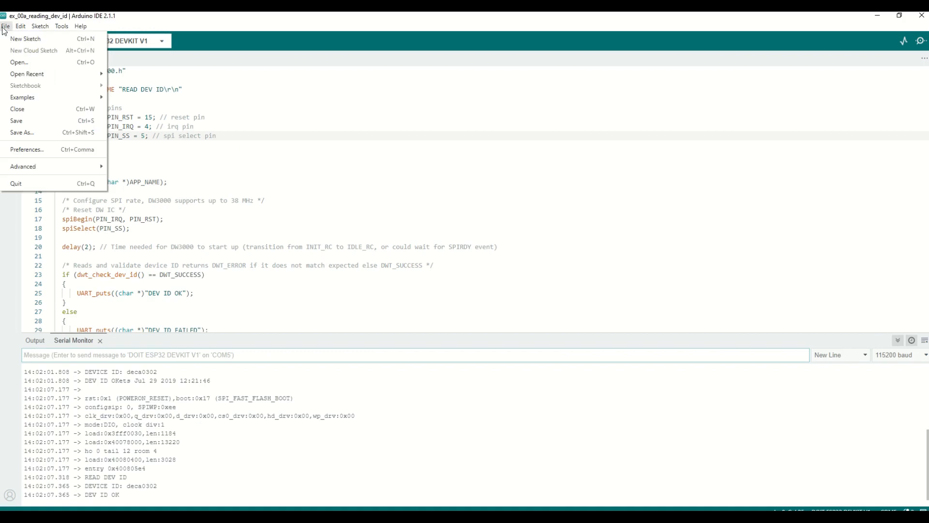
pyautogui.moveTo(35, 100)
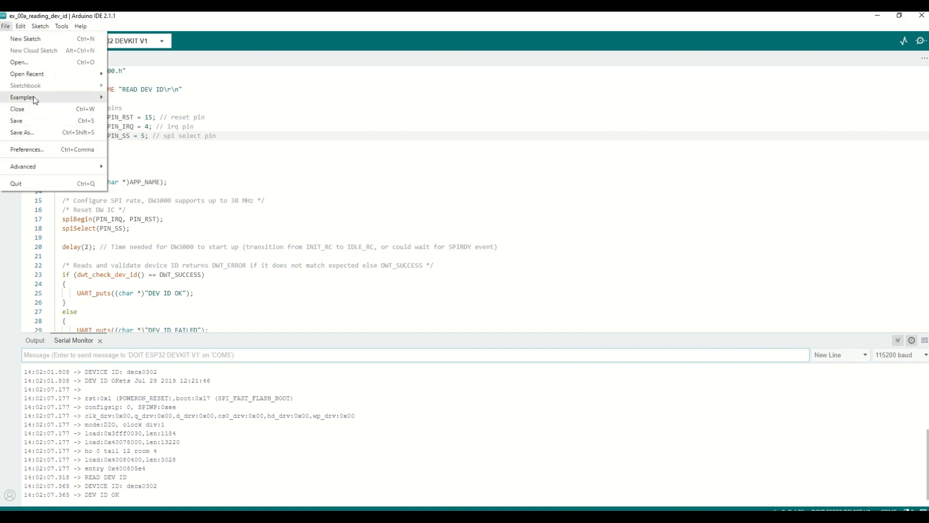
pyautogui.click(22, 96)
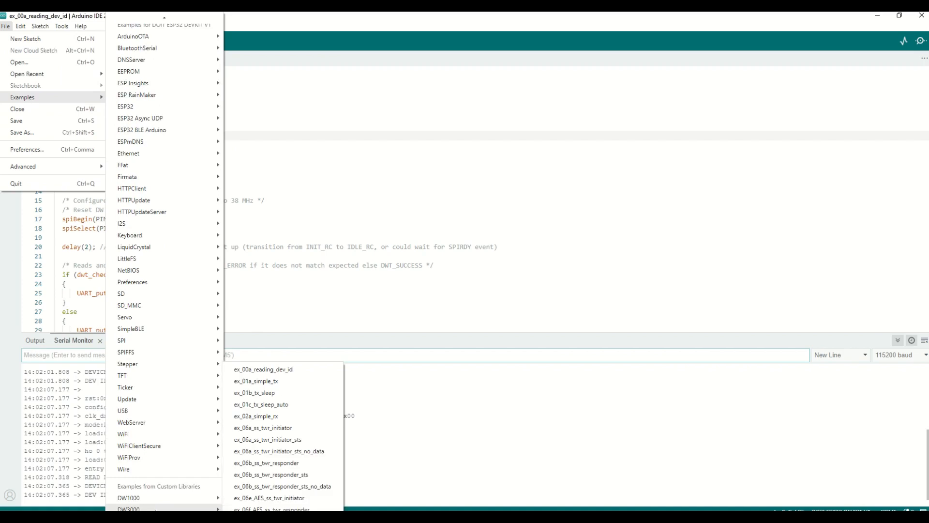
pyautogui.moveTo(191, 509)
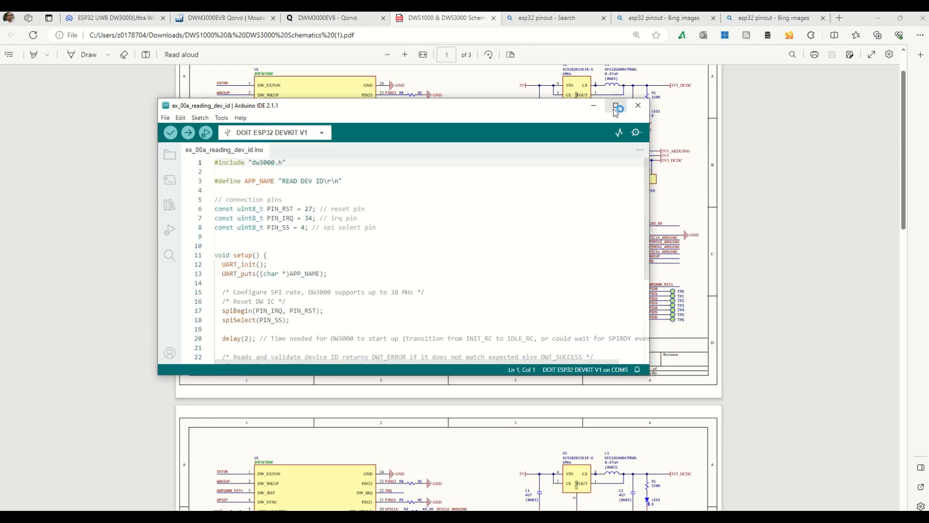
pyautogui.click(614, 105)
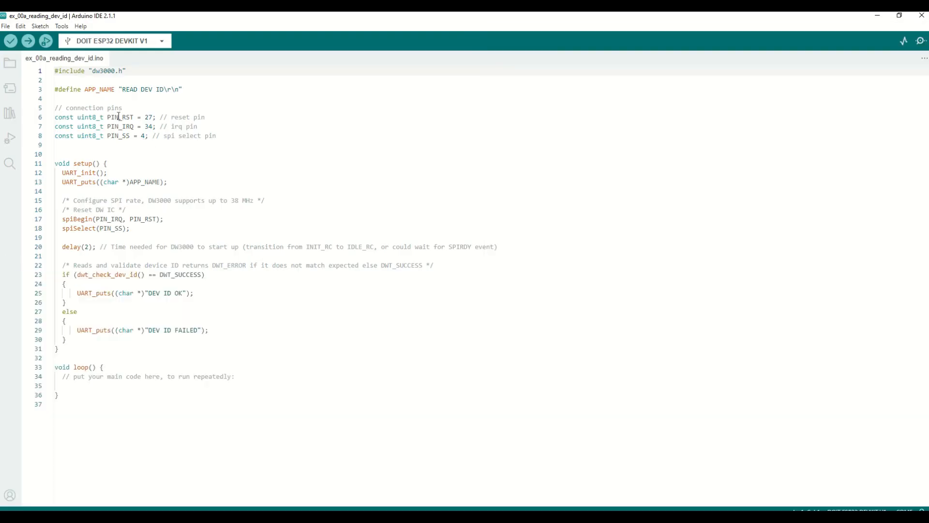
pyautogui.doubleClick(151, 117)
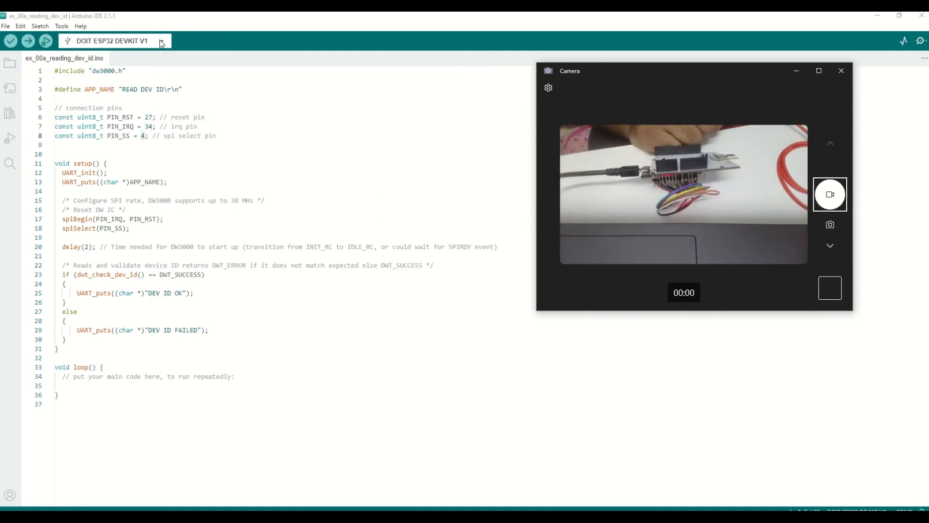
pyautogui.click(62, 25)
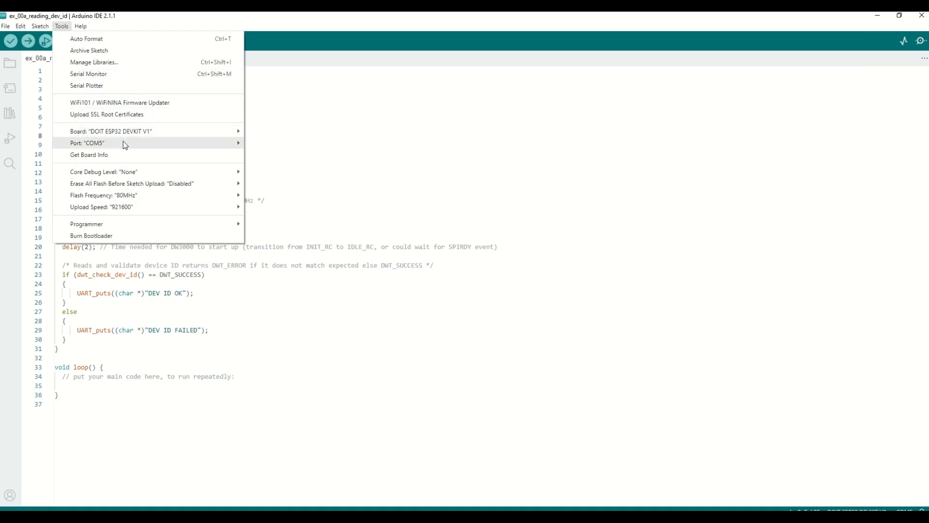
pyautogui.moveTo(112, 132)
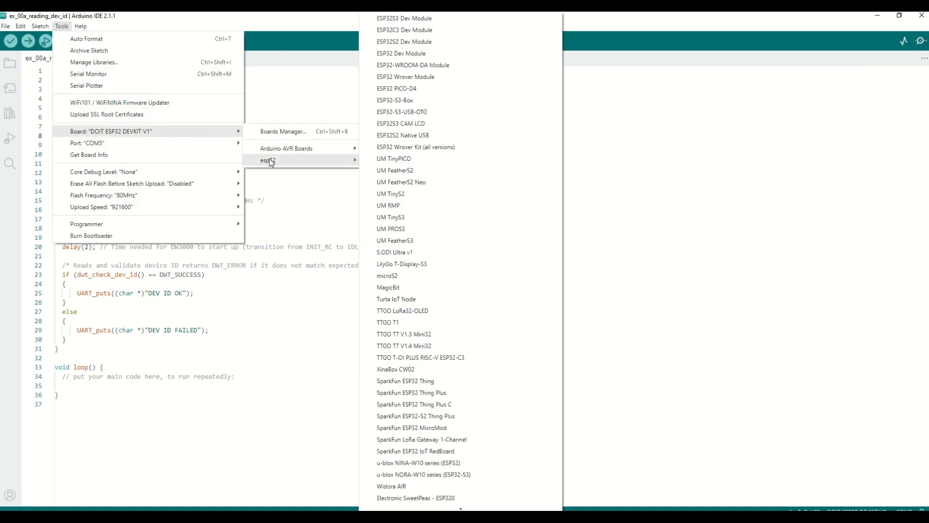
pyautogui.scroll(-3)
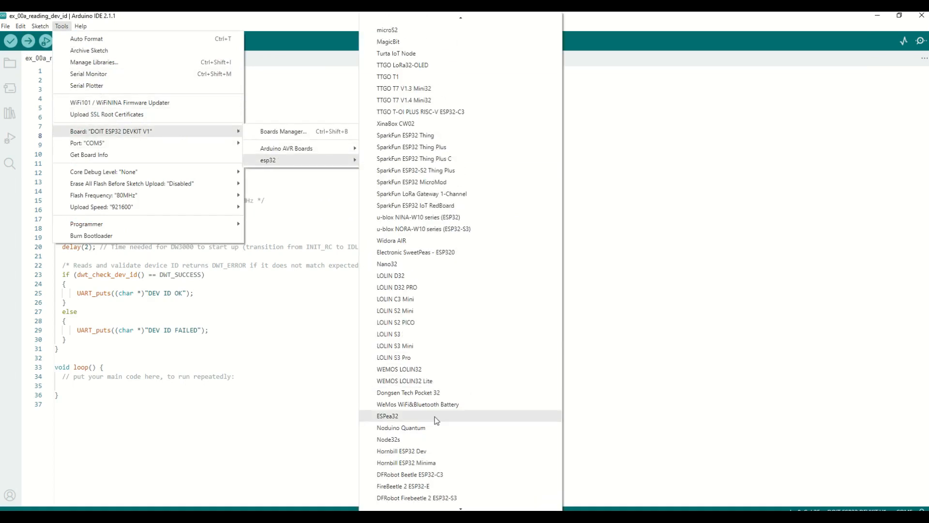
pyautogui.scroll(-3)
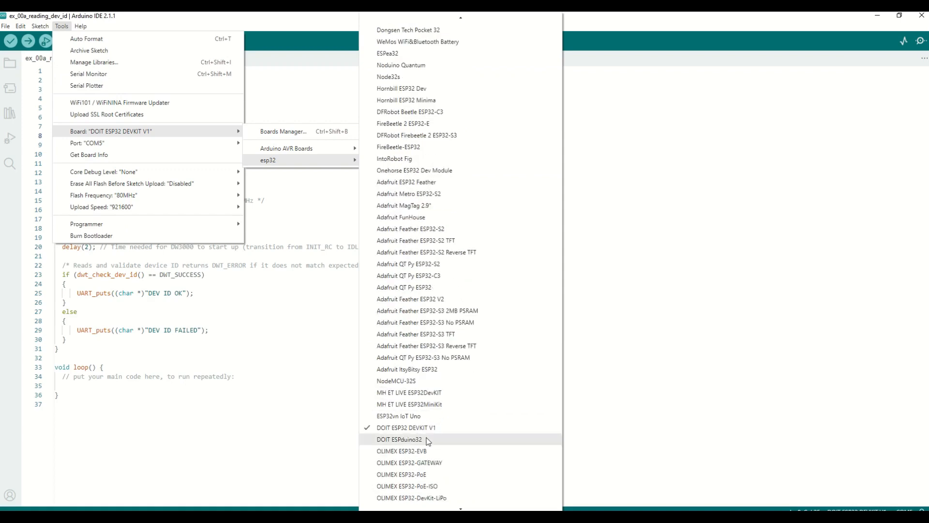
pyautogui.moveTo(443, 433)
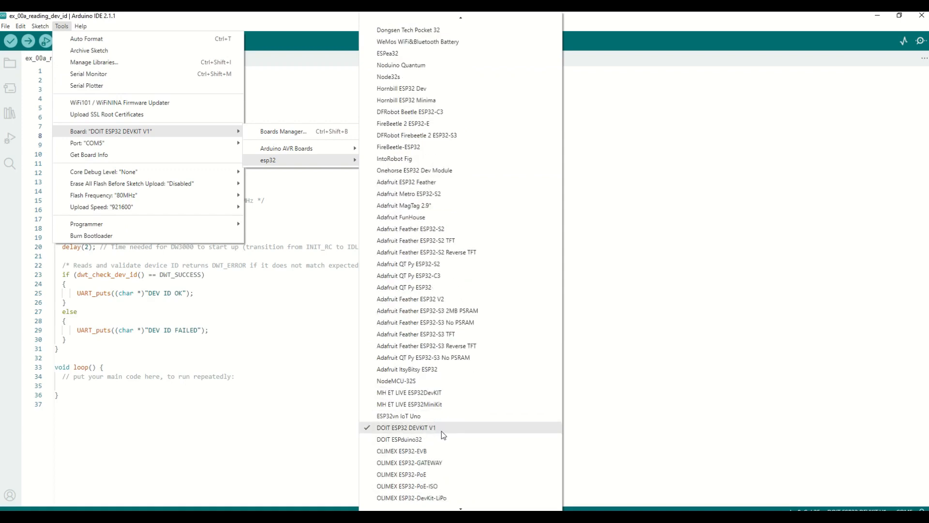
pyautogui.click(405, 428)
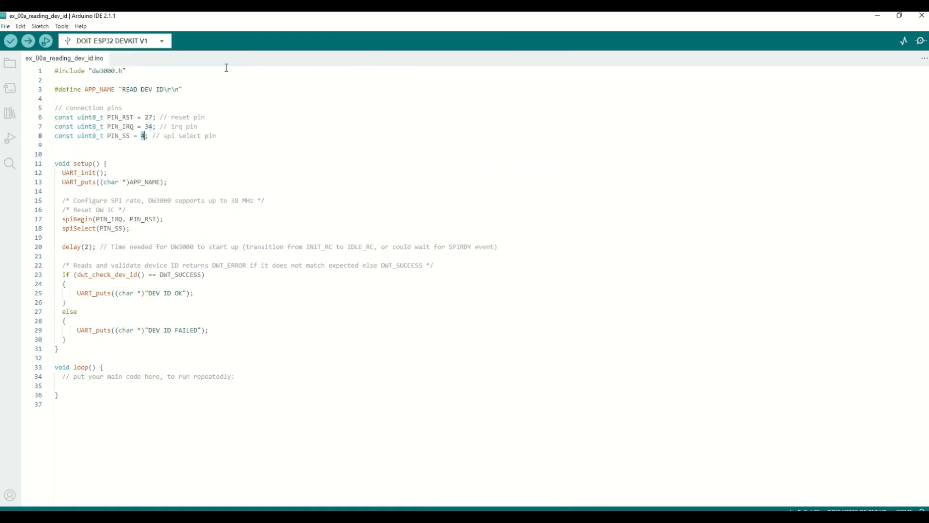
pyautogui.click(62, 26)
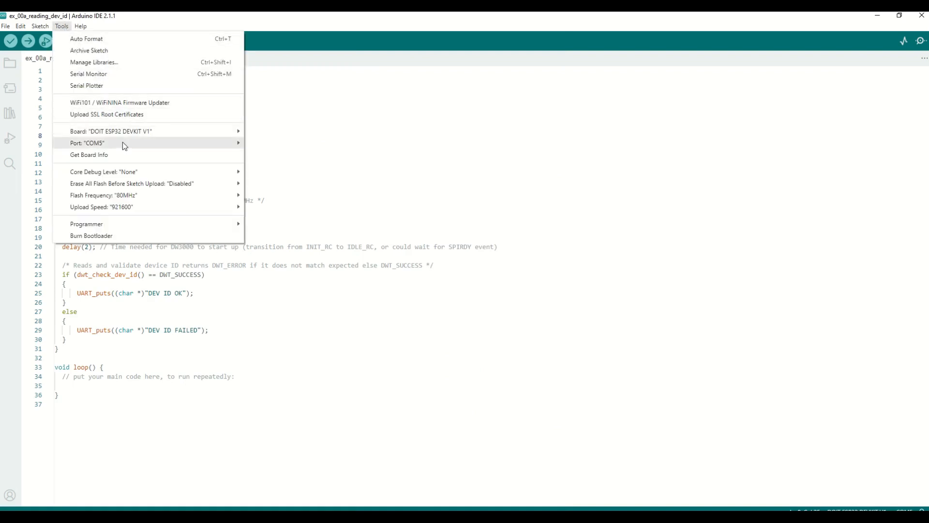
pyautogui.click(87, 144)
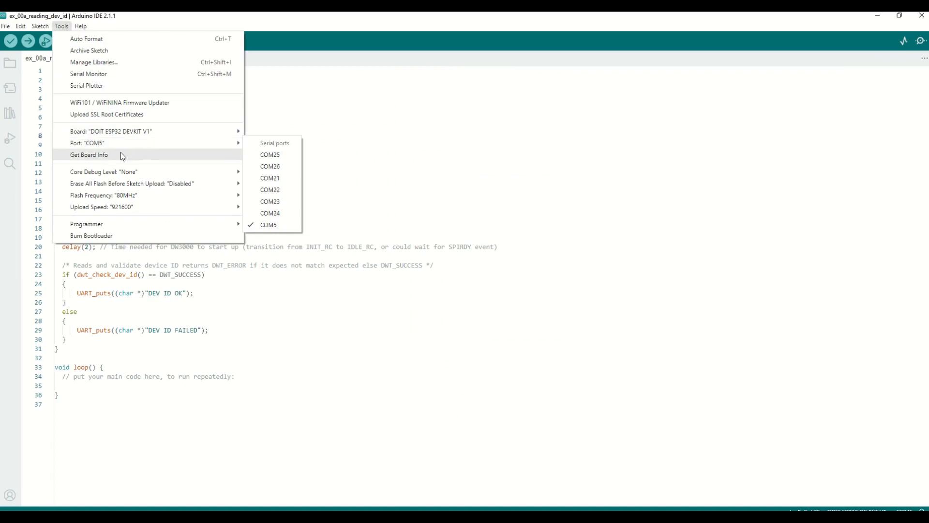
pyautogui.click(89, 154)
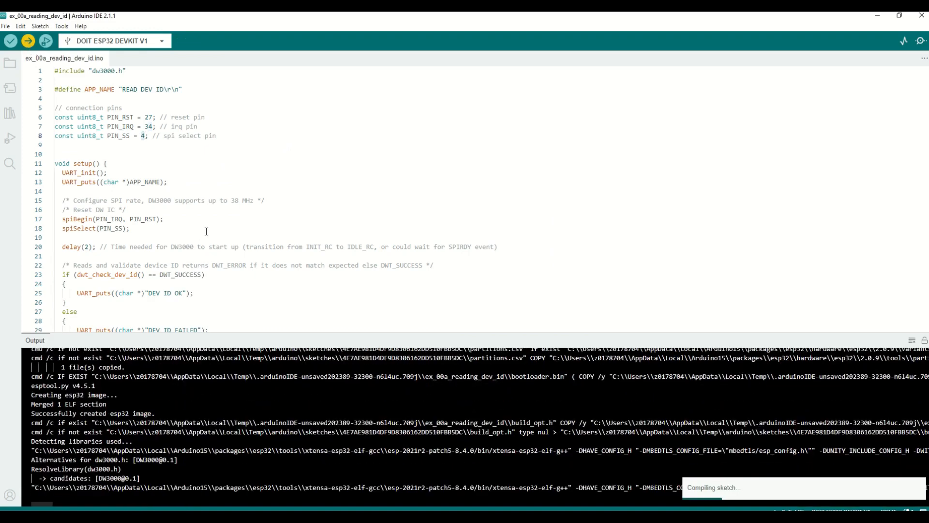
# Upload the sketch with pins 27, 34, 4 and read DEV ID FAILED in the serial monitor.
pyautogui.scroll(-3)
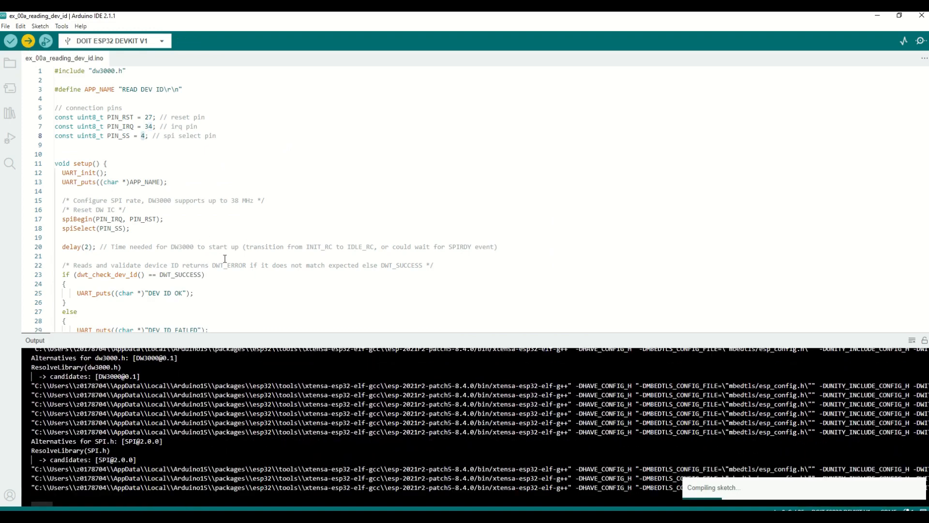
pyautogui.scroll(-3)
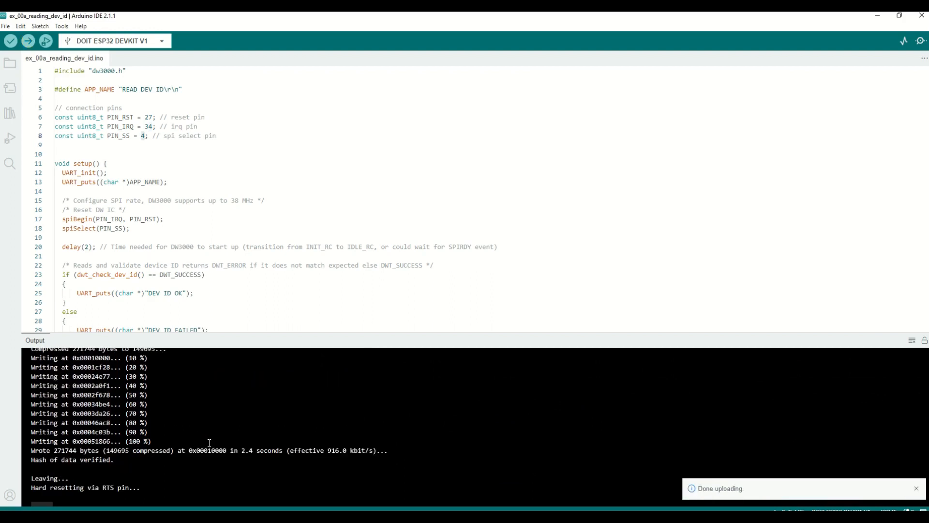
pyautogui.moveTo(202, 438)
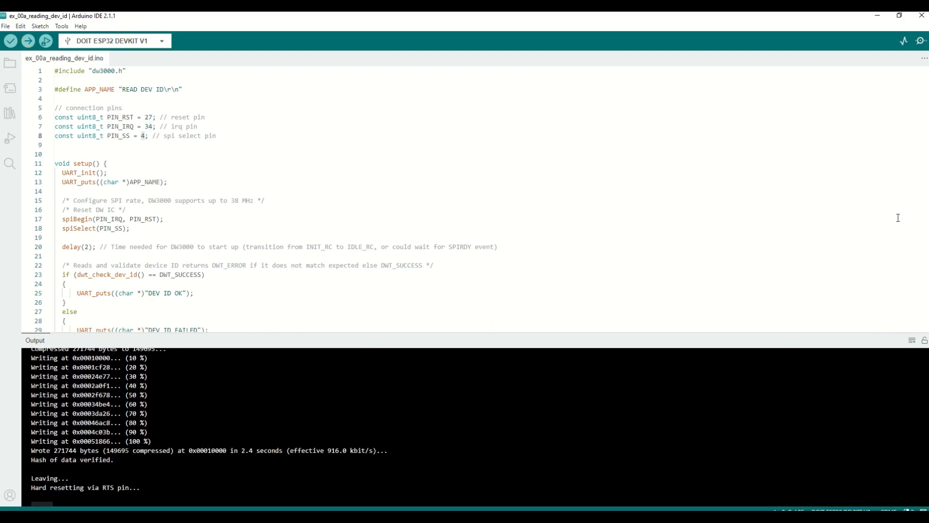
pyautogui.click(920, 40)
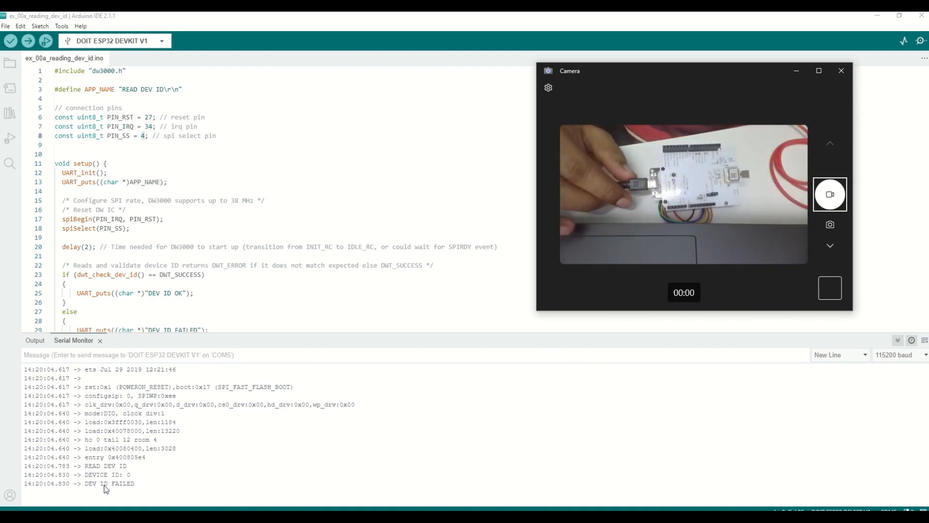
# Close the camera preview and select the reset pin number 27 for replacement.
pyautogui.click(841, 69)
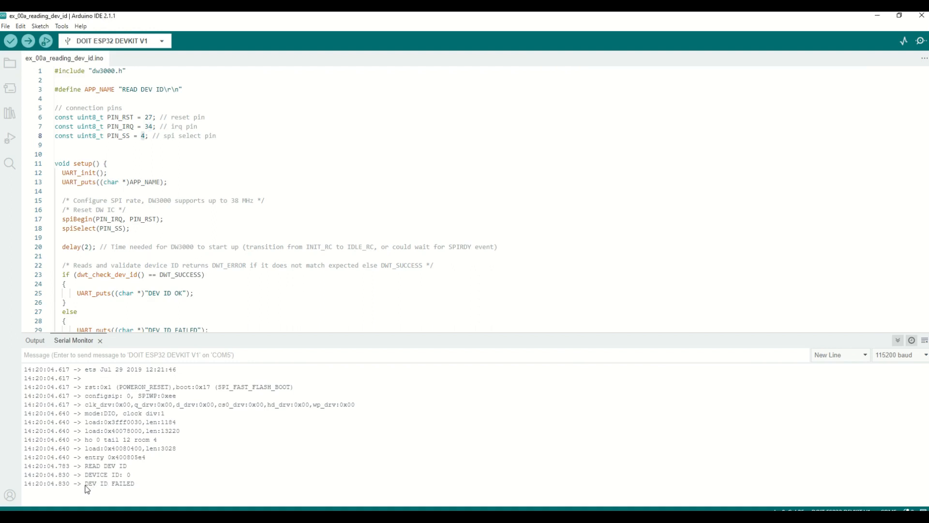
pyautogui.doubleClick(106, 484)
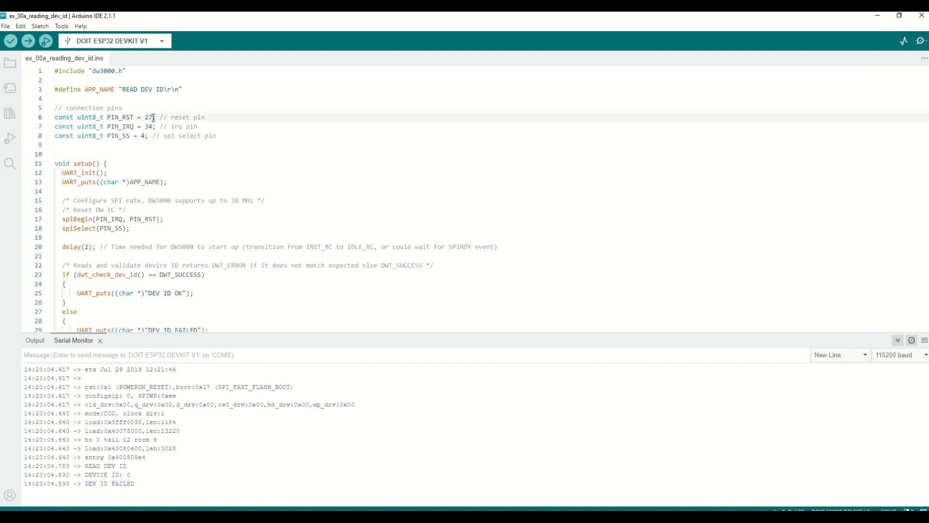
pyautogui.moveTo(173, 165)
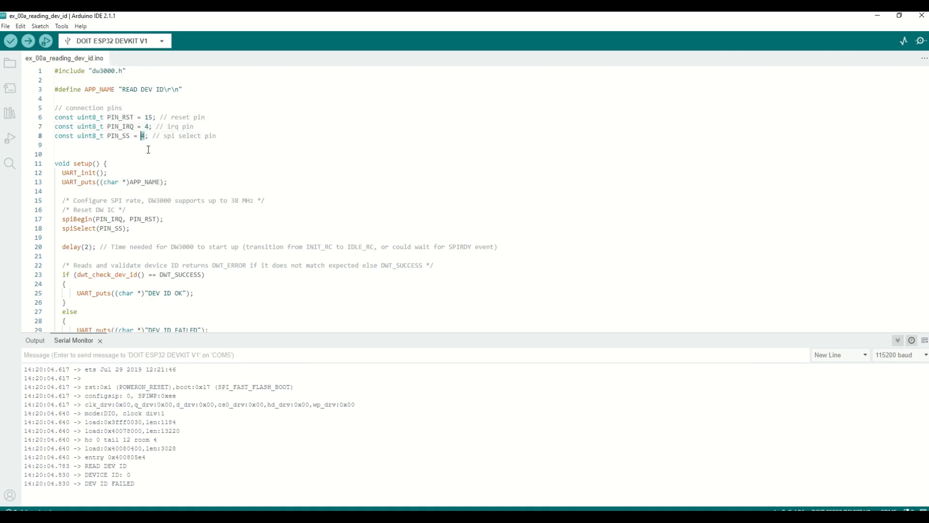
# Set PIN_SS to 5, dismiss the Save As prompt and upload the updated sketch.
pyautogui.write('5')
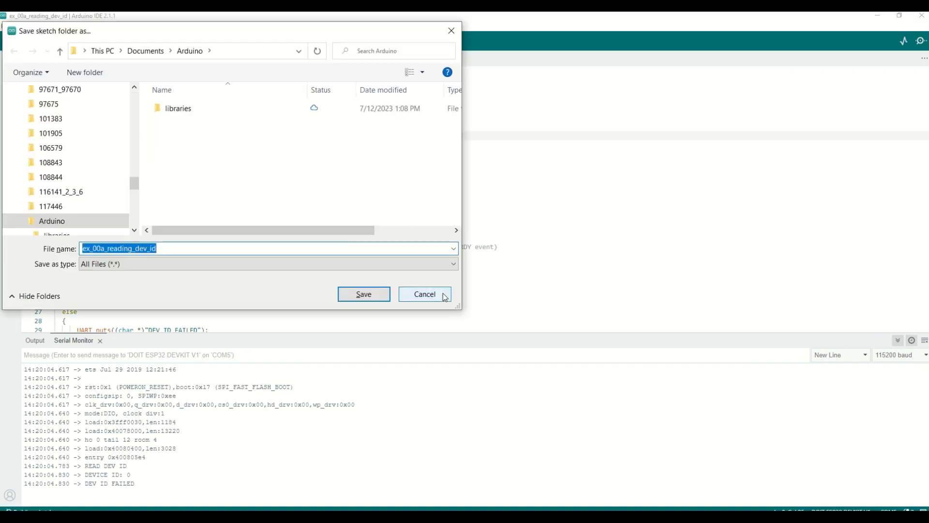
pyautogui.click(424, 294)
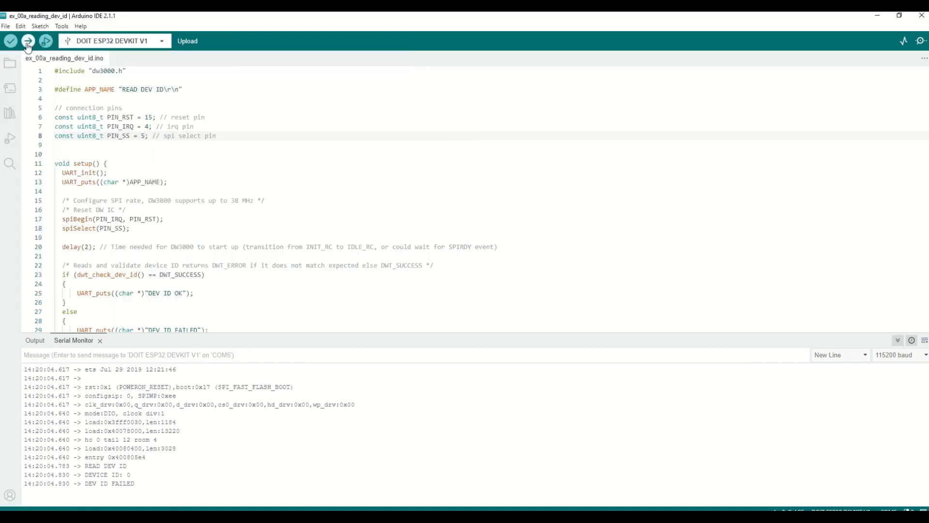
pyautogui.moveTo(31, 41)
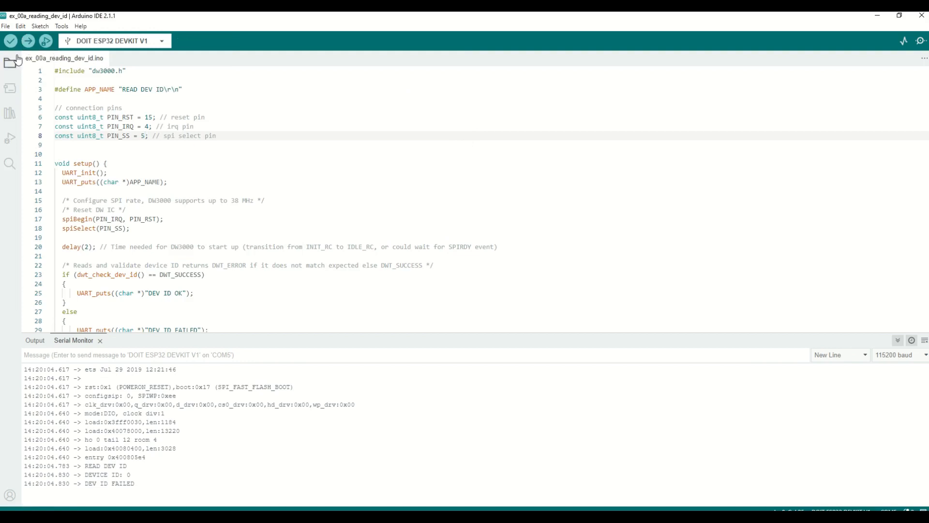
pyautogui.click(37, 40)
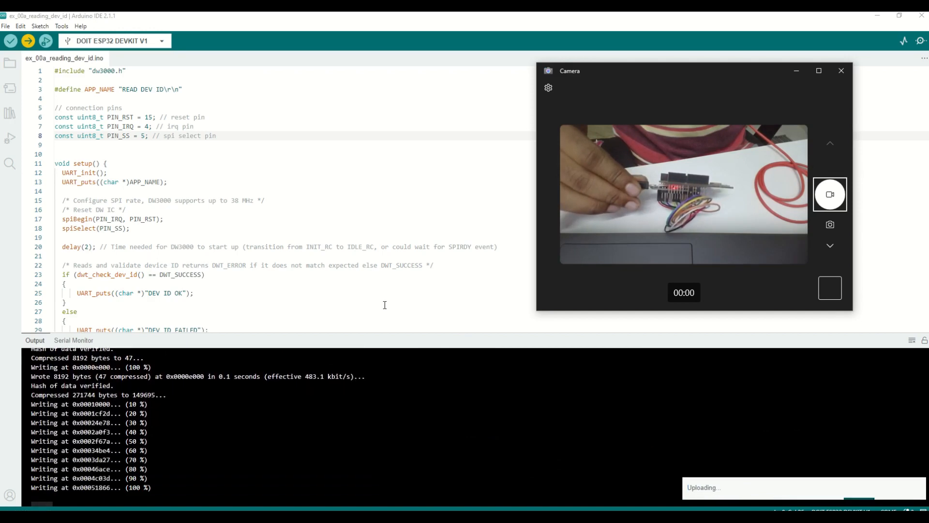
# Show the serial monitor reporting DEVICE ID deca0302 and DEV ID OK.
pyautogui.click(74, 341)
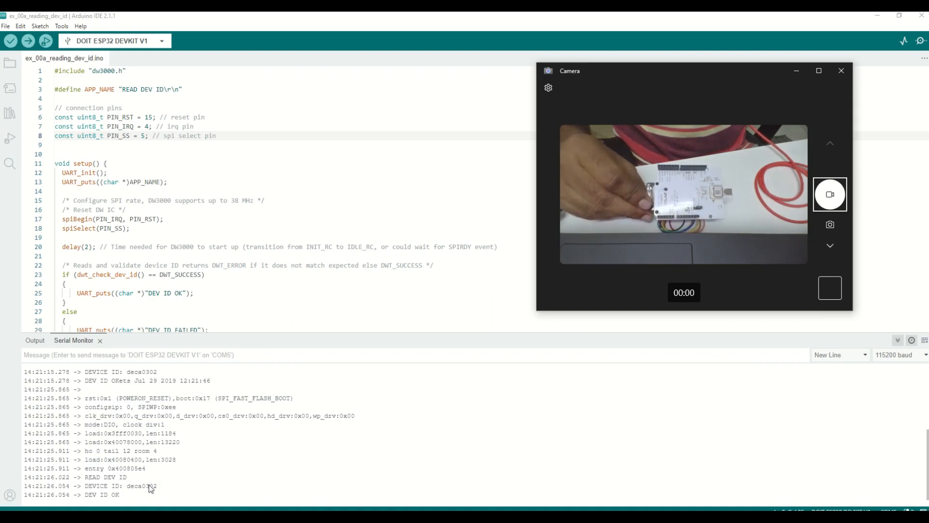
pyautogui.moveTo(175, 484)
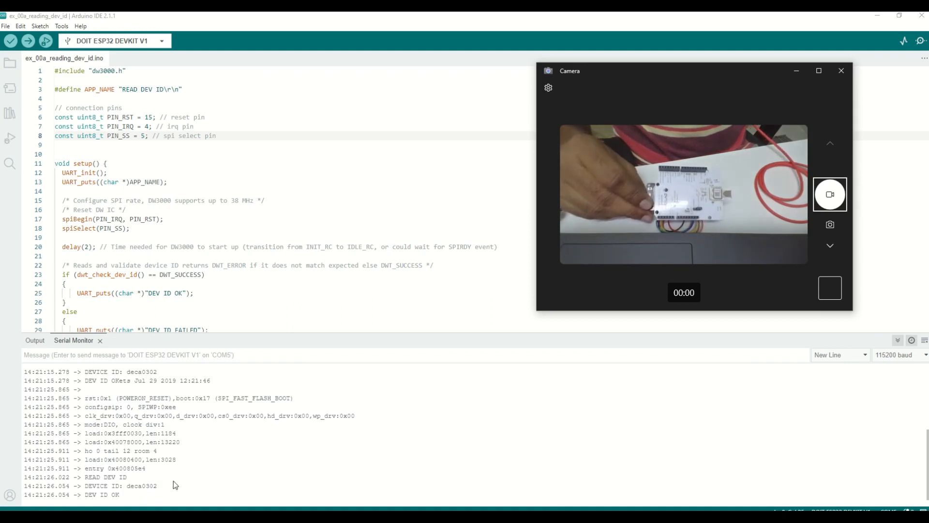